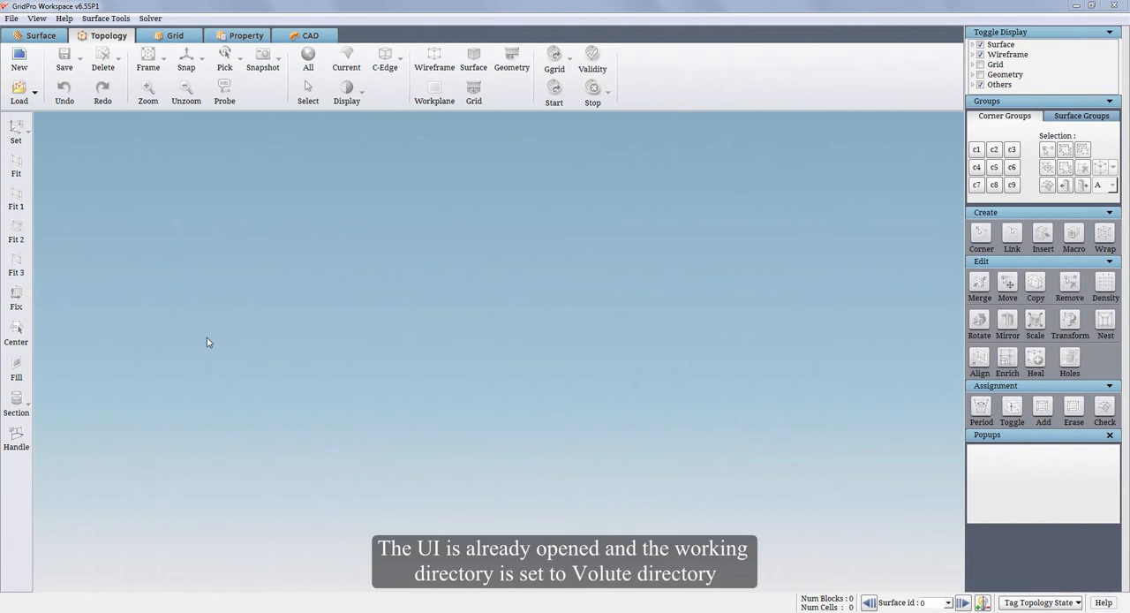
Step: Import the volute CAD geometry from its STEP file via File > Import > Geometry
click(11, 18)
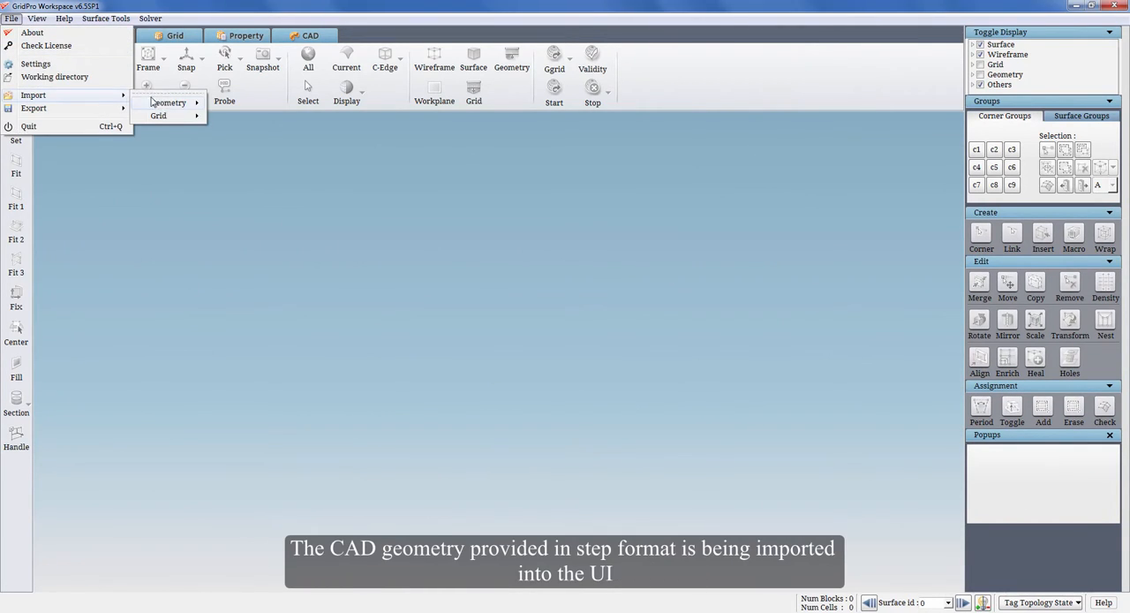
click(169, 103)
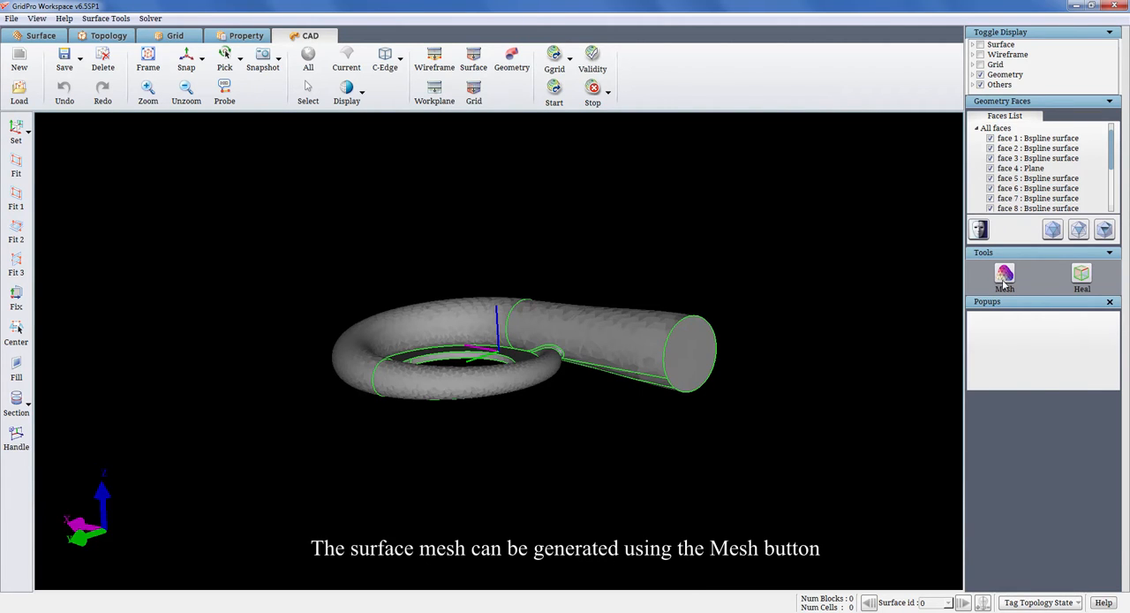
Step: Generate a Quality Mesh over the volute using the pre-calculated maximum edge length and sag values
click(1003, 274)
text(0.5)
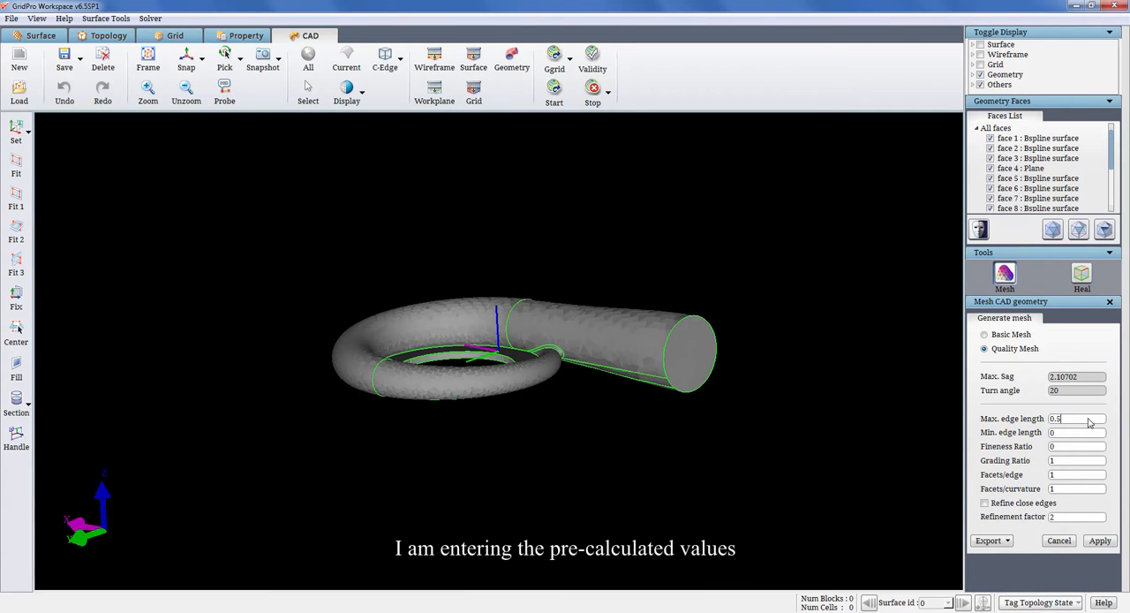
click(1099, 540)
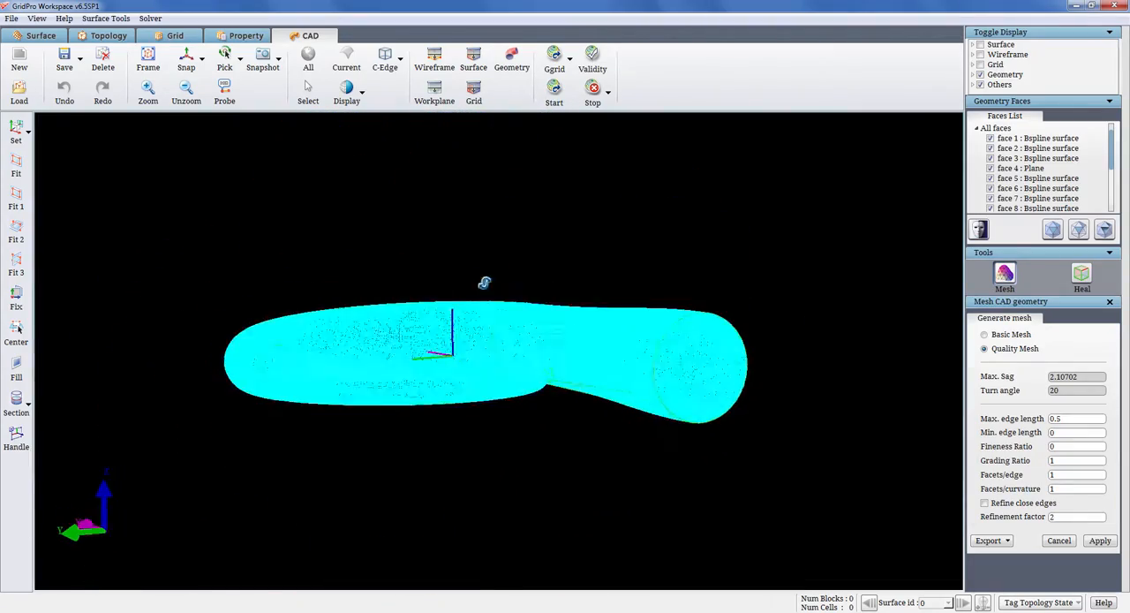
Step: Export the surface mesh in Tria format as volute.tria to the working directory
click(989, 540)
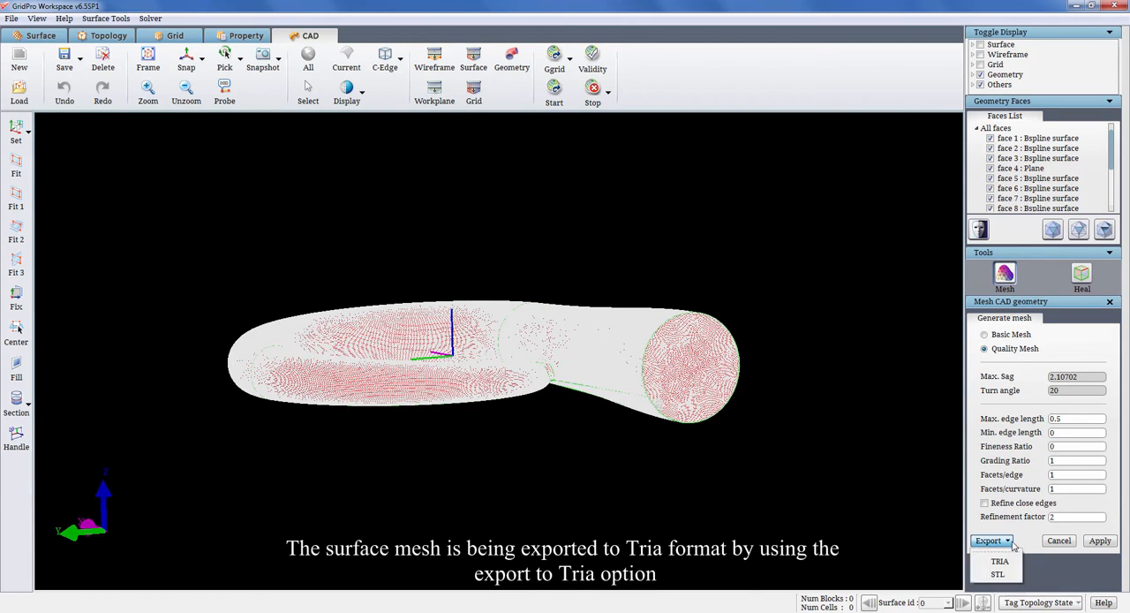
click(1000, 561)
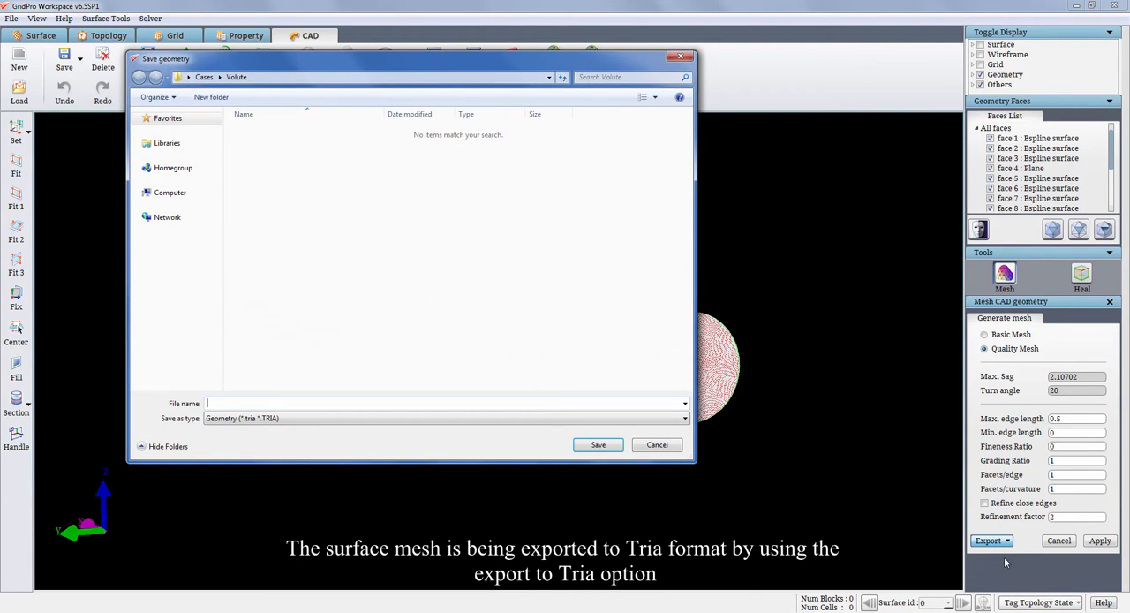
text(volute.tr)
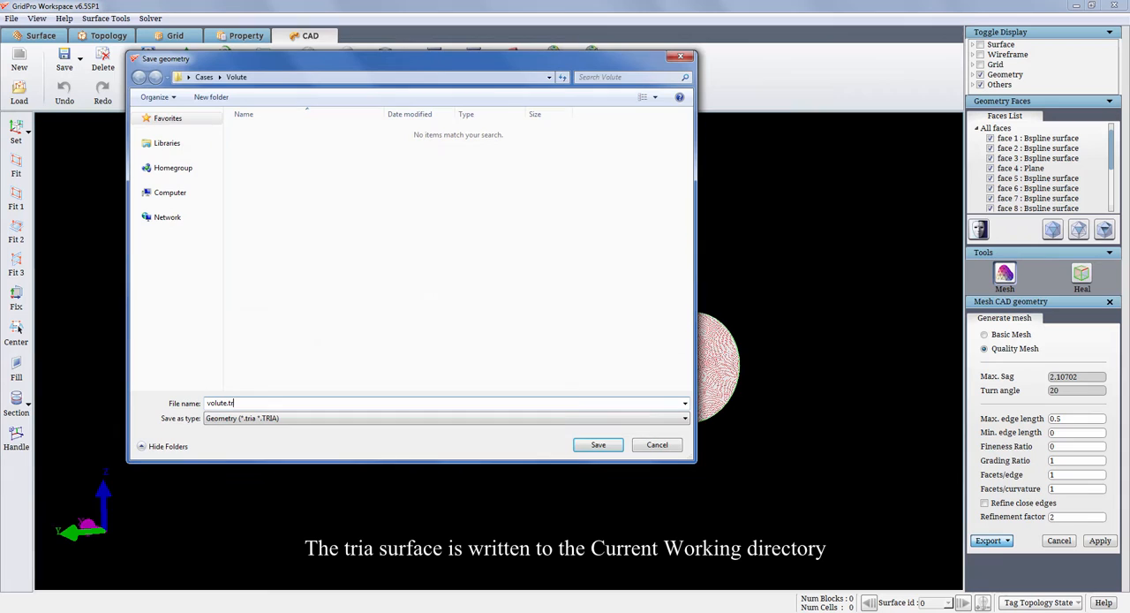
click(597, 444)
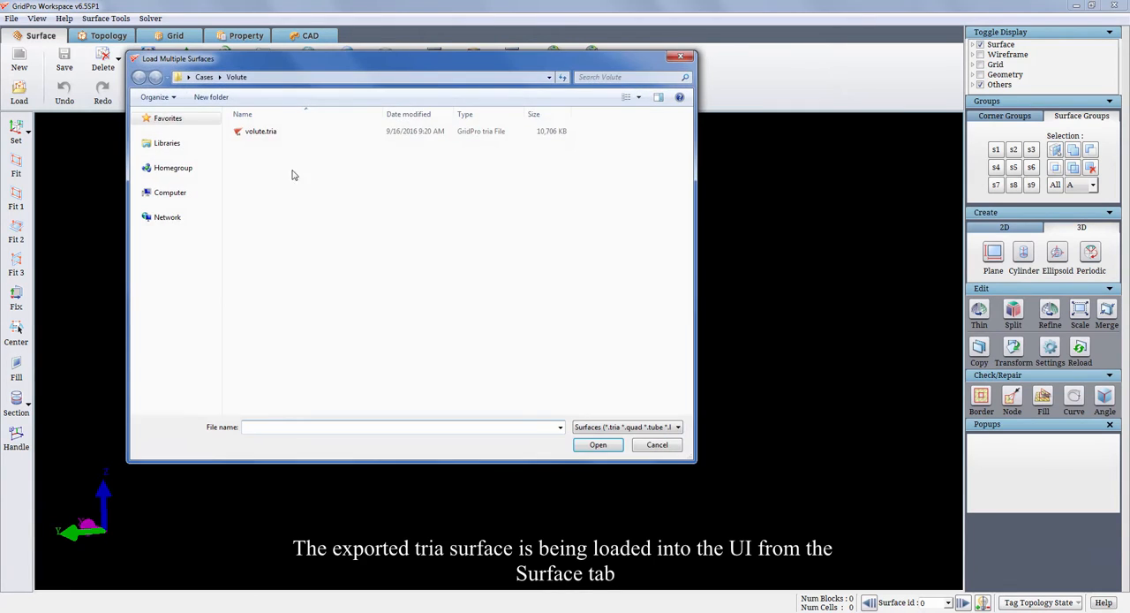
Step: Load volute.tria into the surface workspace and view the volute from above
click(597, 443)
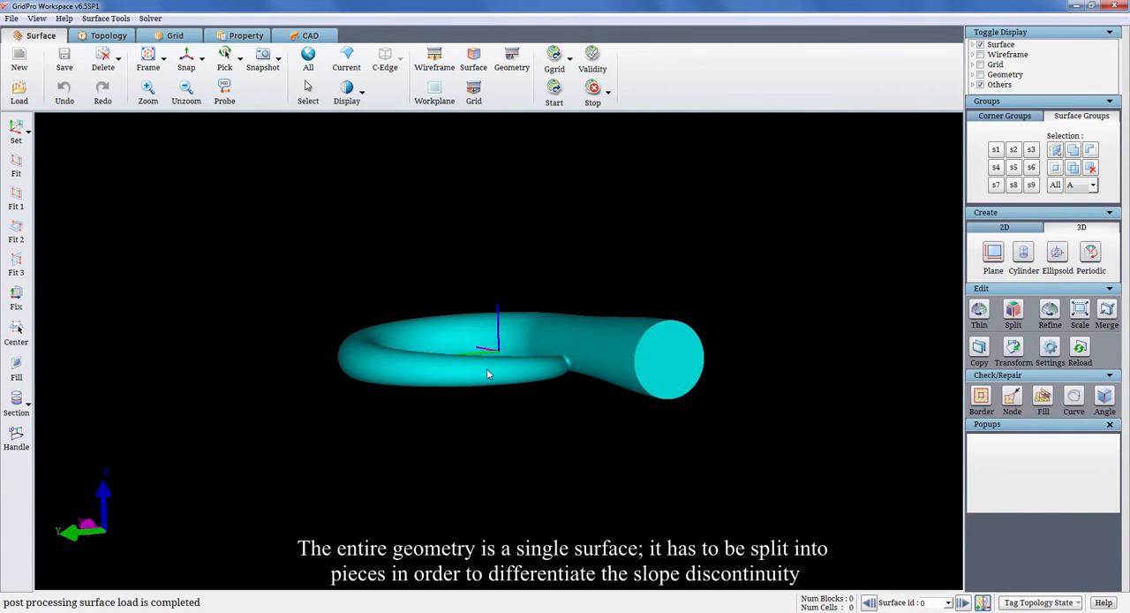
drag(486, 371, 421, 448)
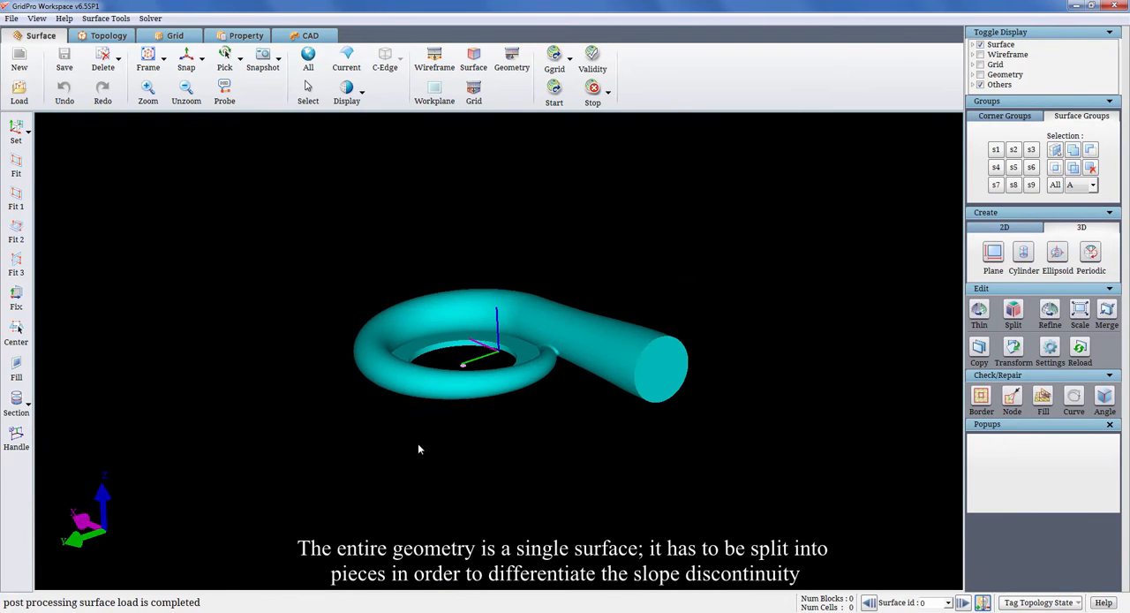
drag(421, 449, 399, 399)
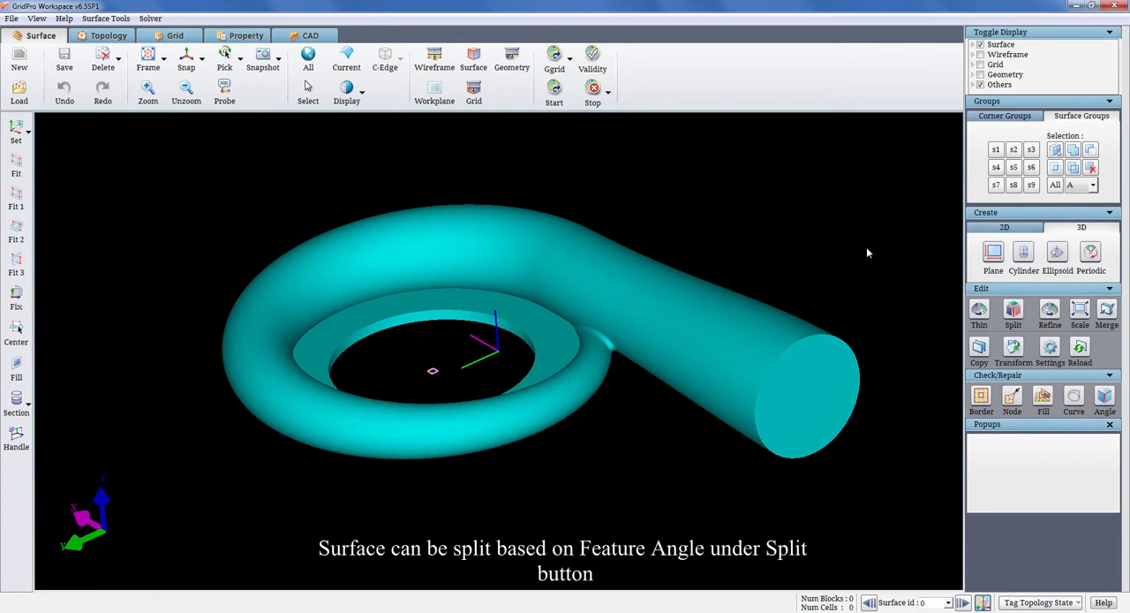
Step: Split the single volute surface automatically by feature angle into four surfaces
click(1014, 314)
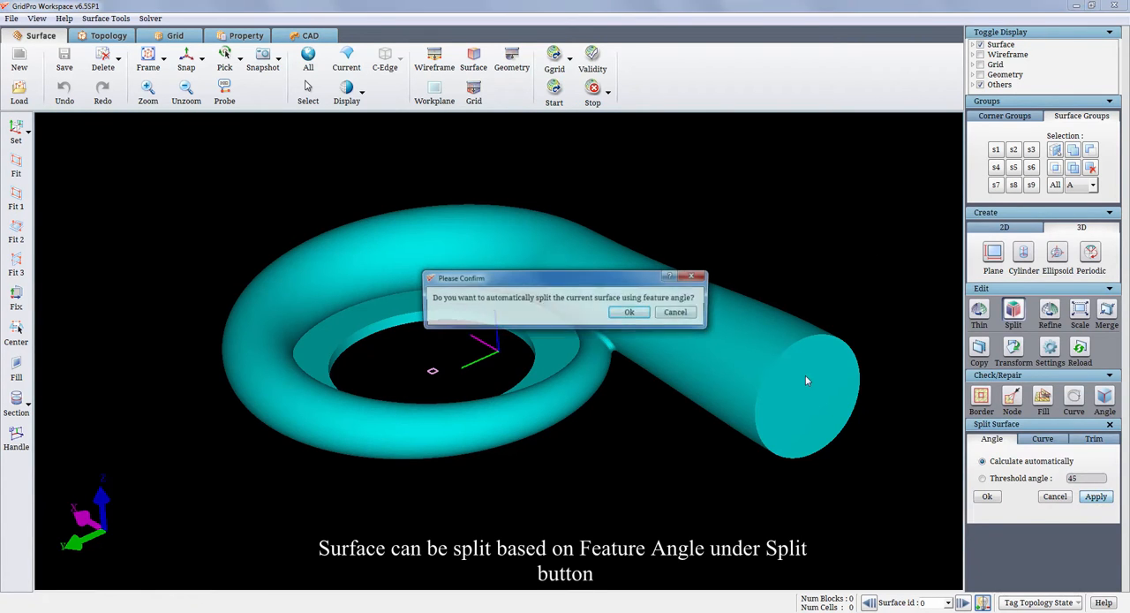
click(629, 311)
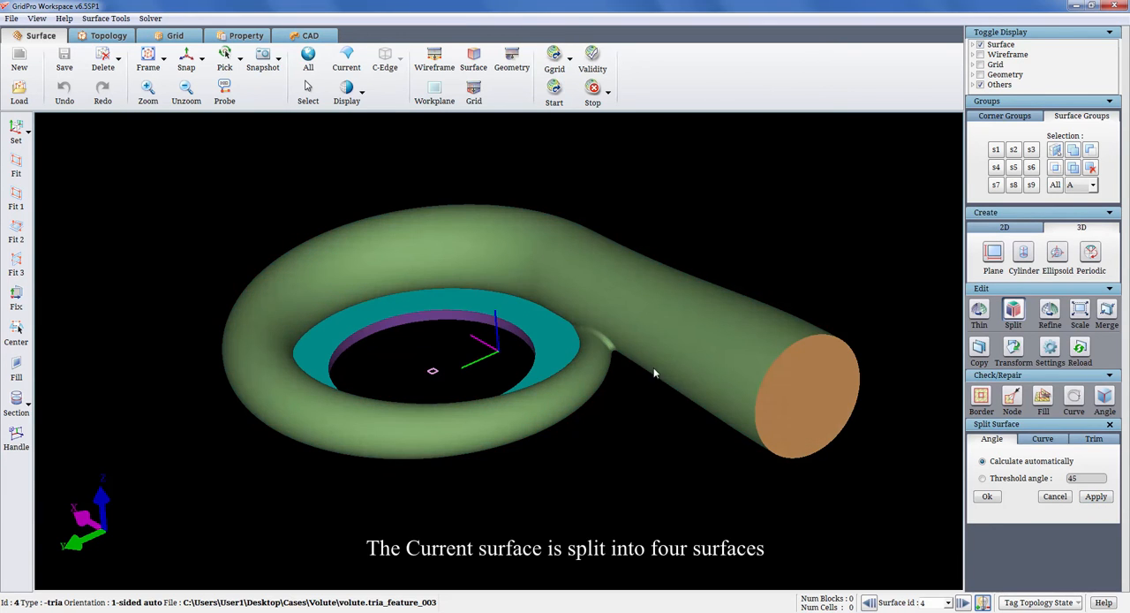
click(1109, 424)
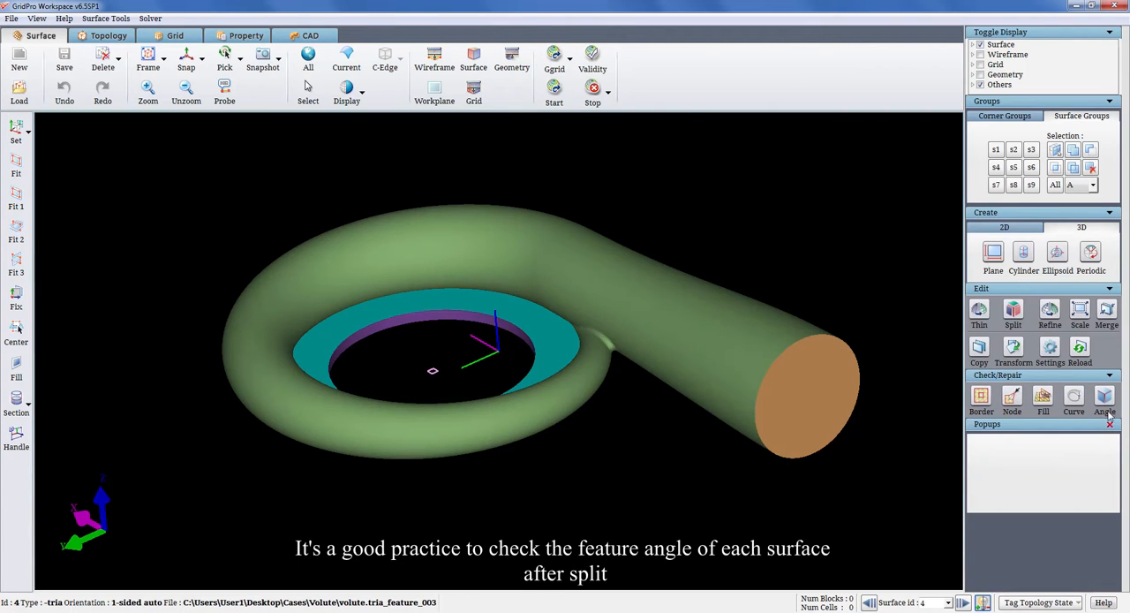
Step: Run the Angle check through the split surfaces, noting the 35-degree peak and inspecting the tongue
click(1105, 397)
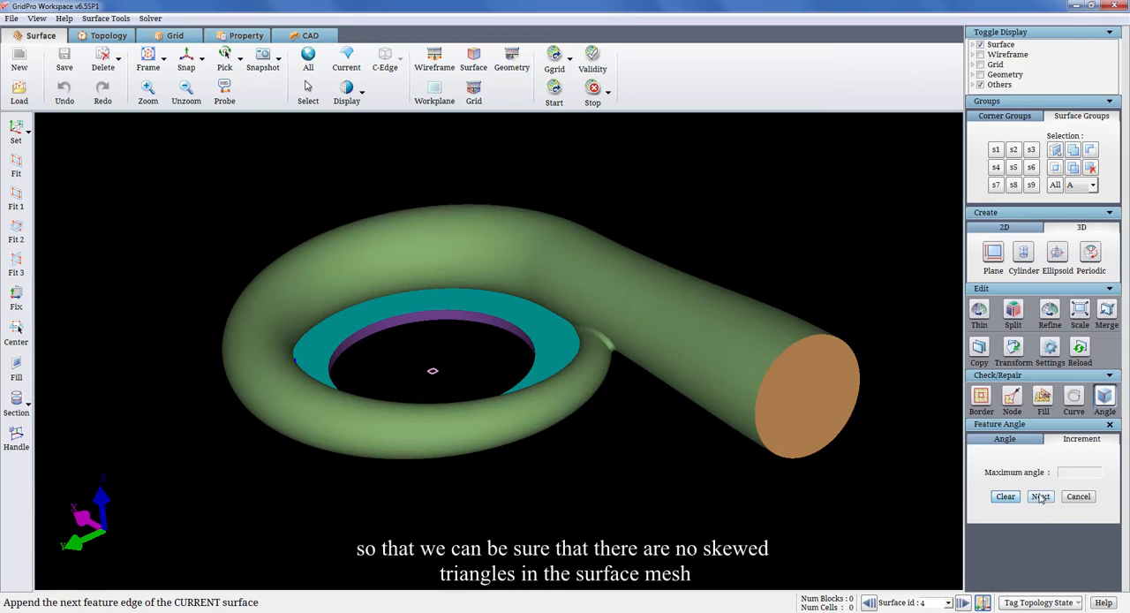
click(1006, 494)
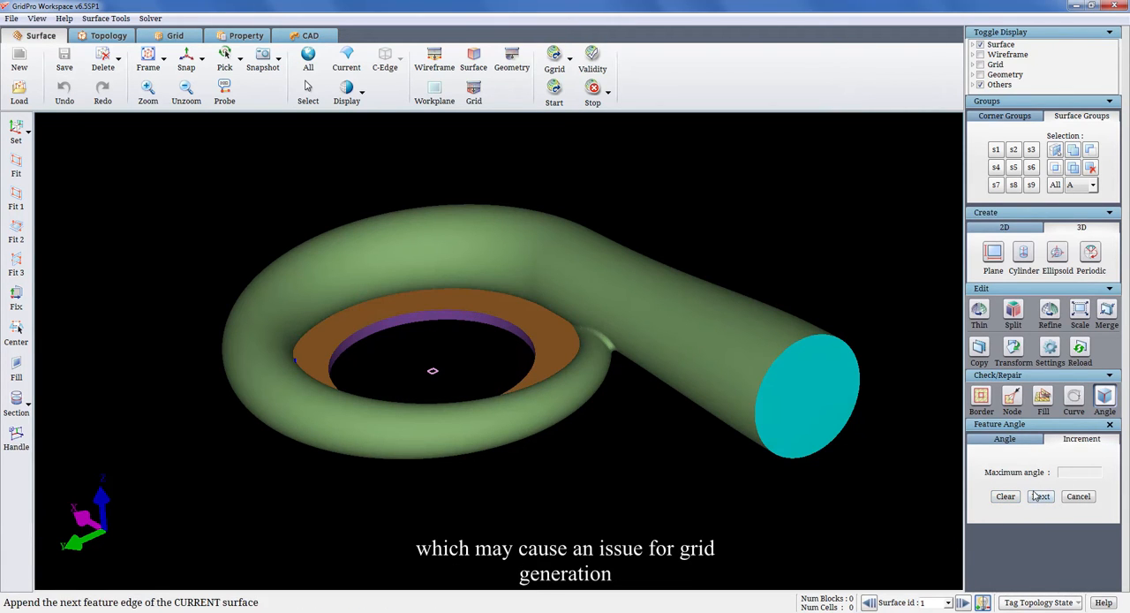
click(1005, 495)
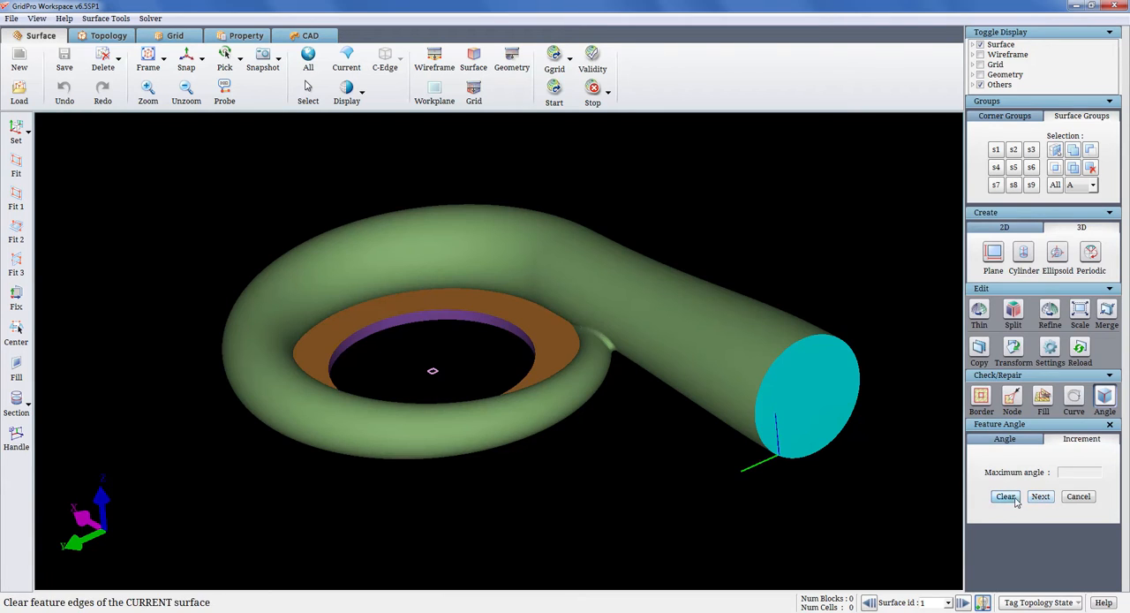
click(1005, 495)
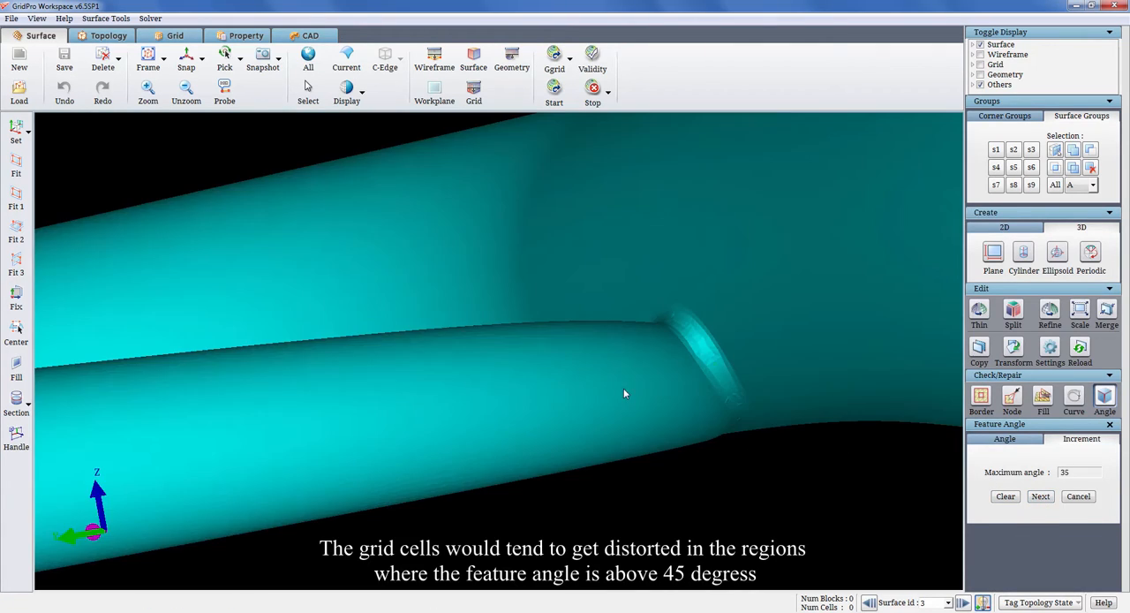
drag(626, 394, 805, 442)
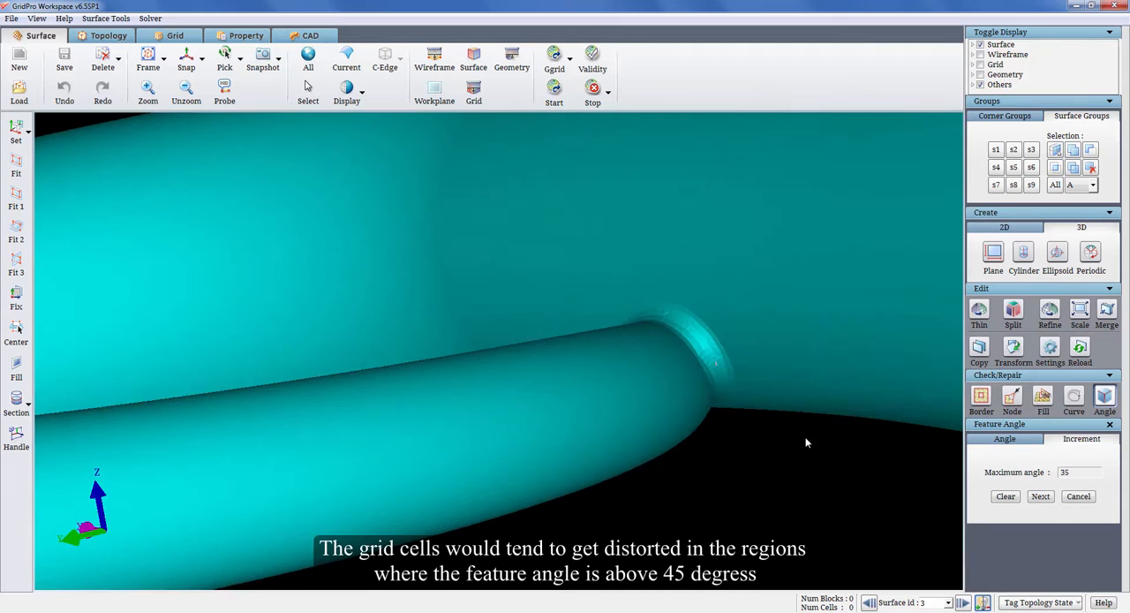
drag(805, 442, 686, 399)
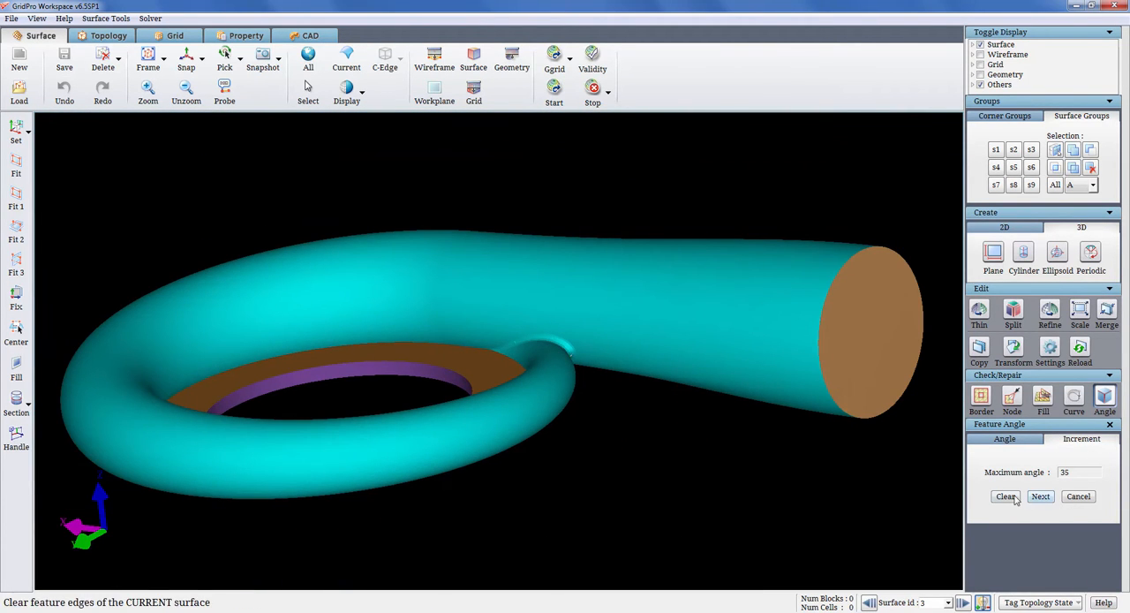
Step: Save the four split surfaces as the topology file step1.fra
click(109, 36)
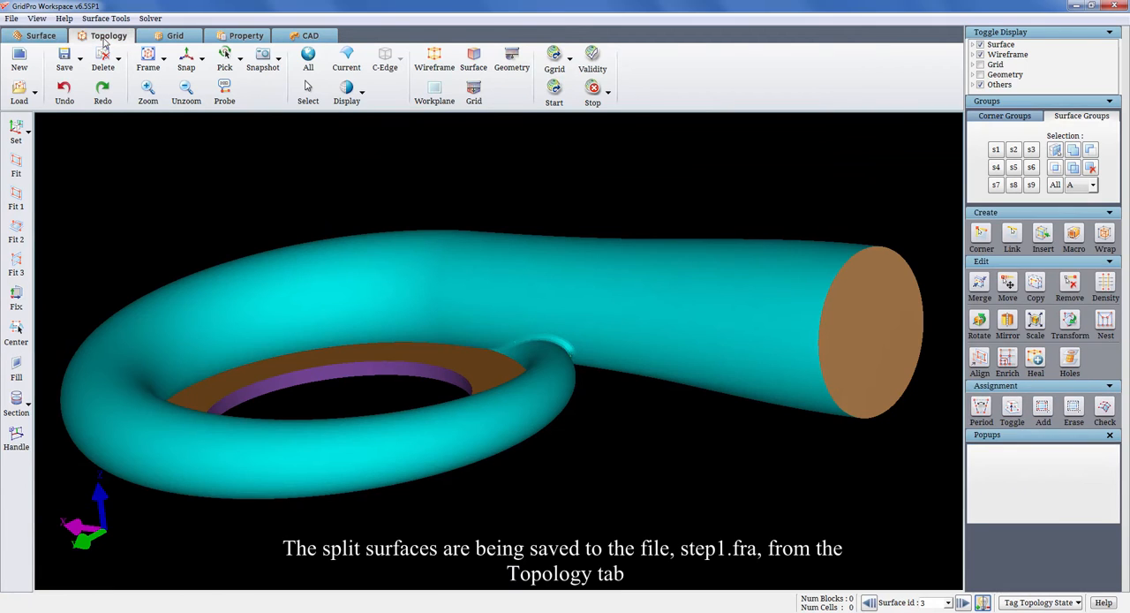
click(63, 60)
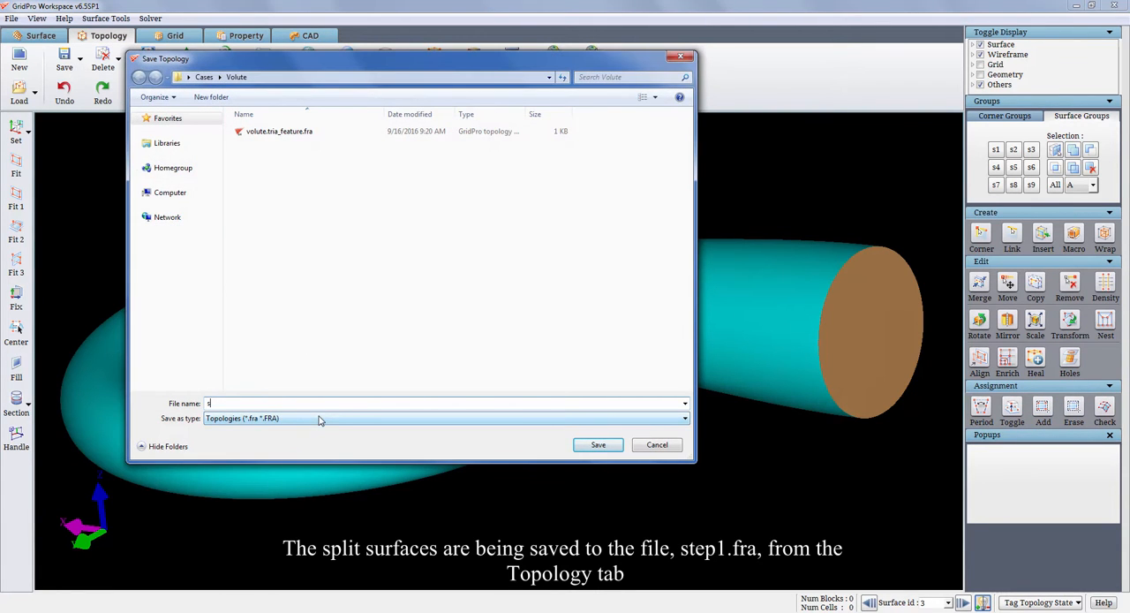
text(tep1)
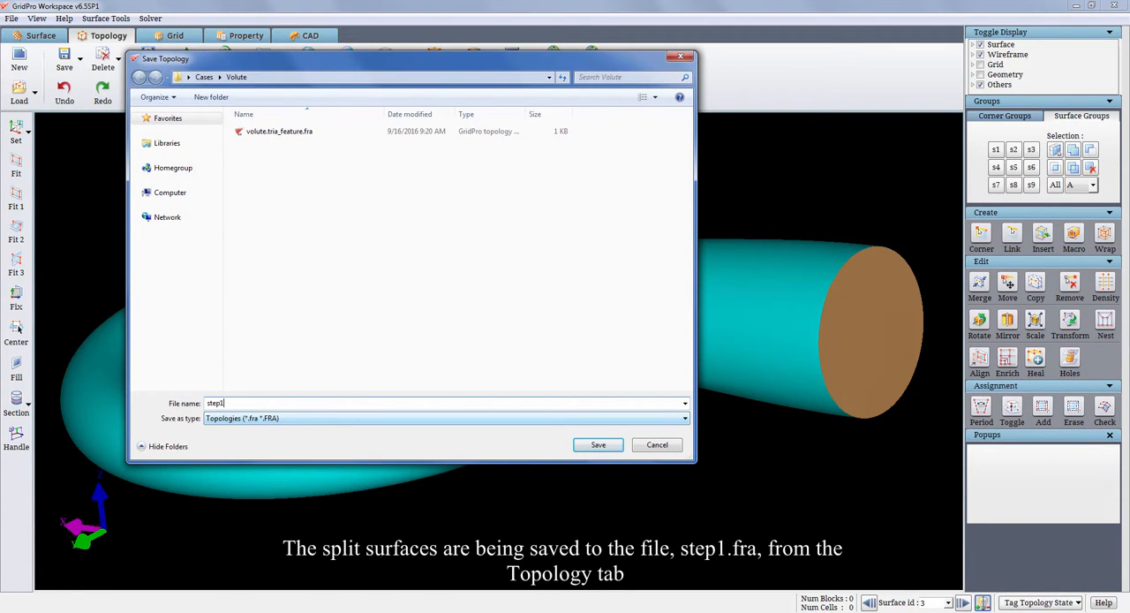
click(597, 443)
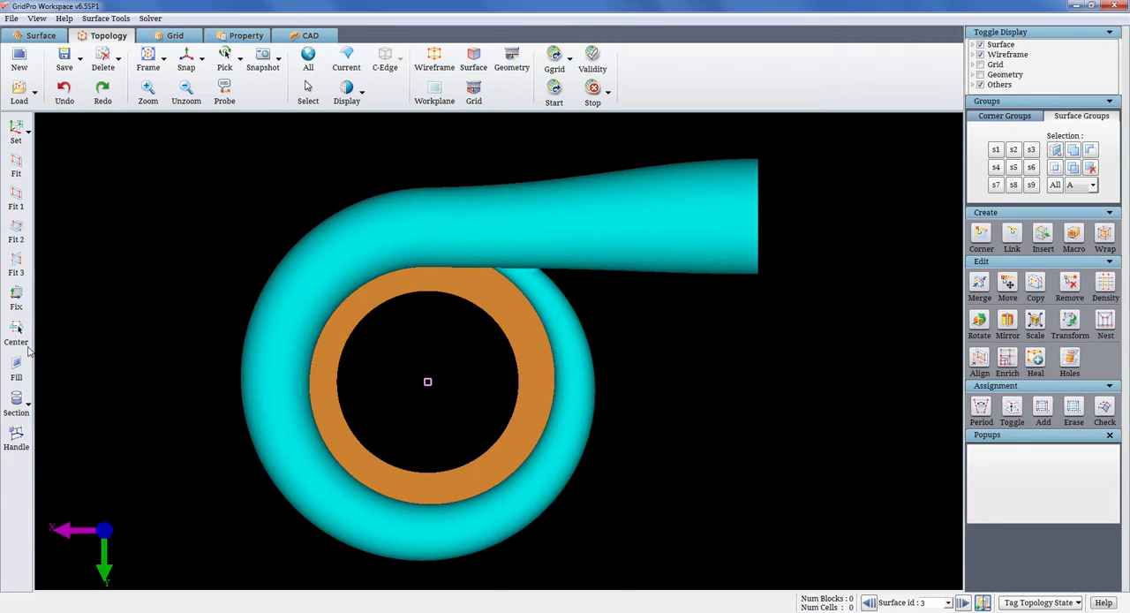
Step: Set the workplane center coordinates to place it across the outlet pipe past the tongue
click(16, 133)
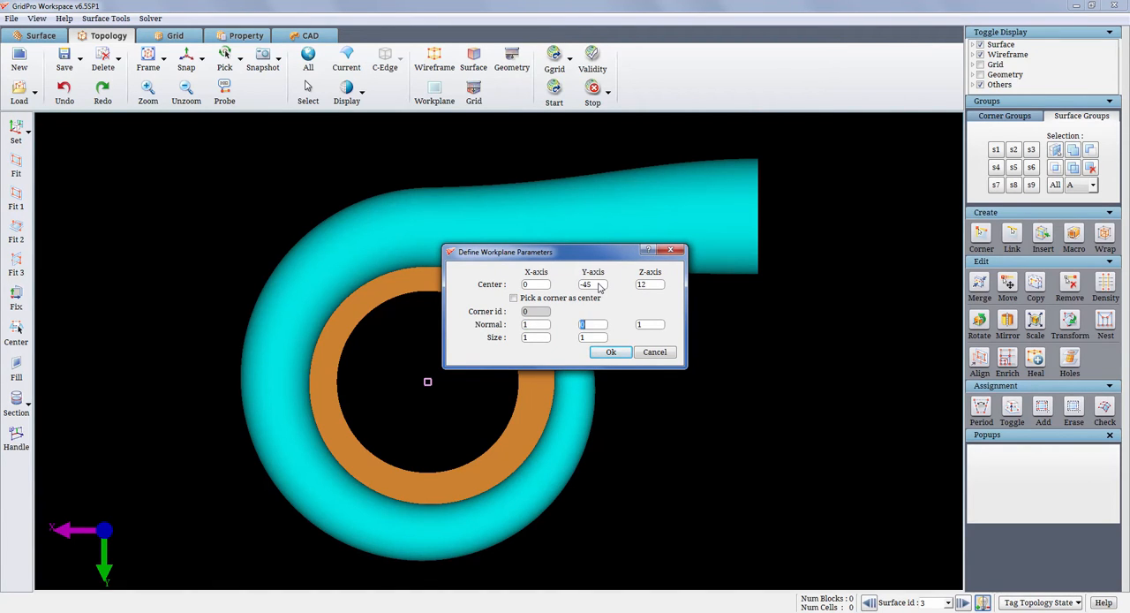
click(611, 351)
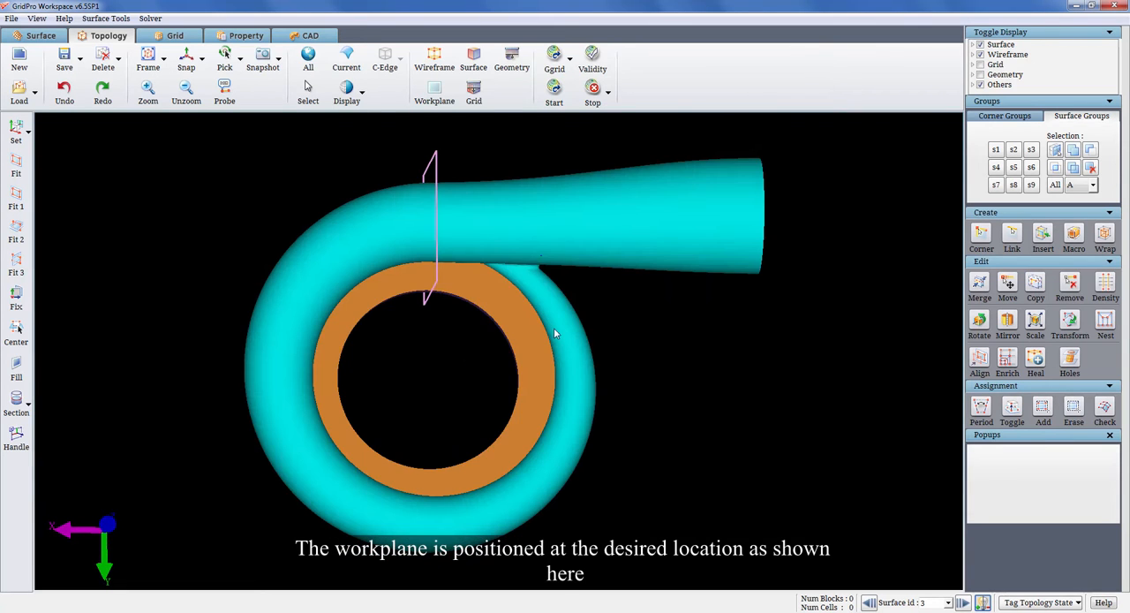
mouse_move(42, 362)
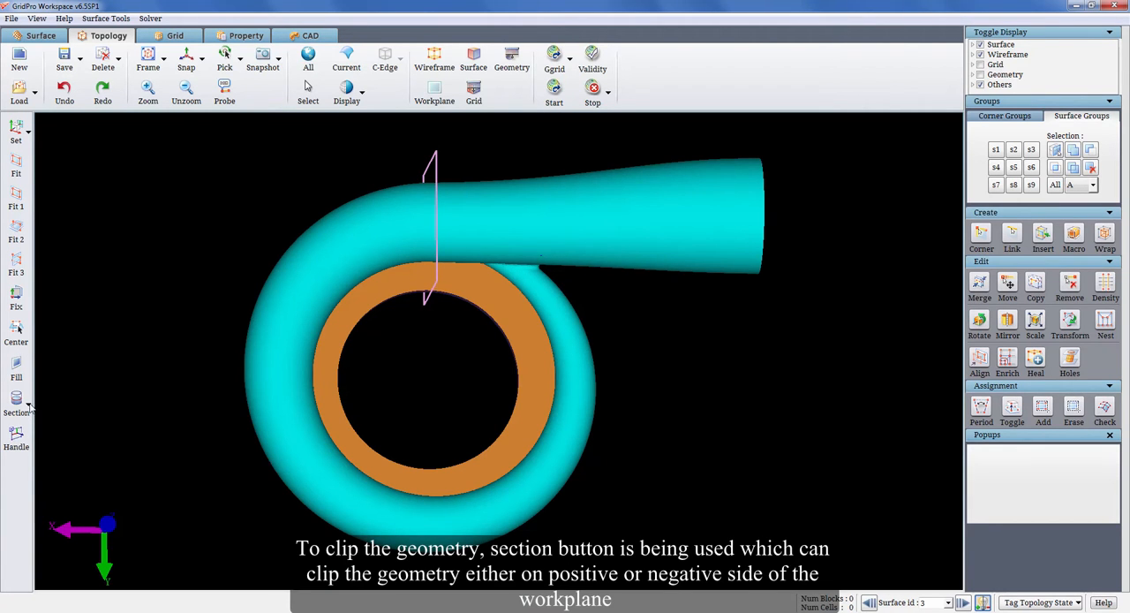
Step: Section the volute at the workplane to expose the outlet duct's circular cross-section
click(16, 402)
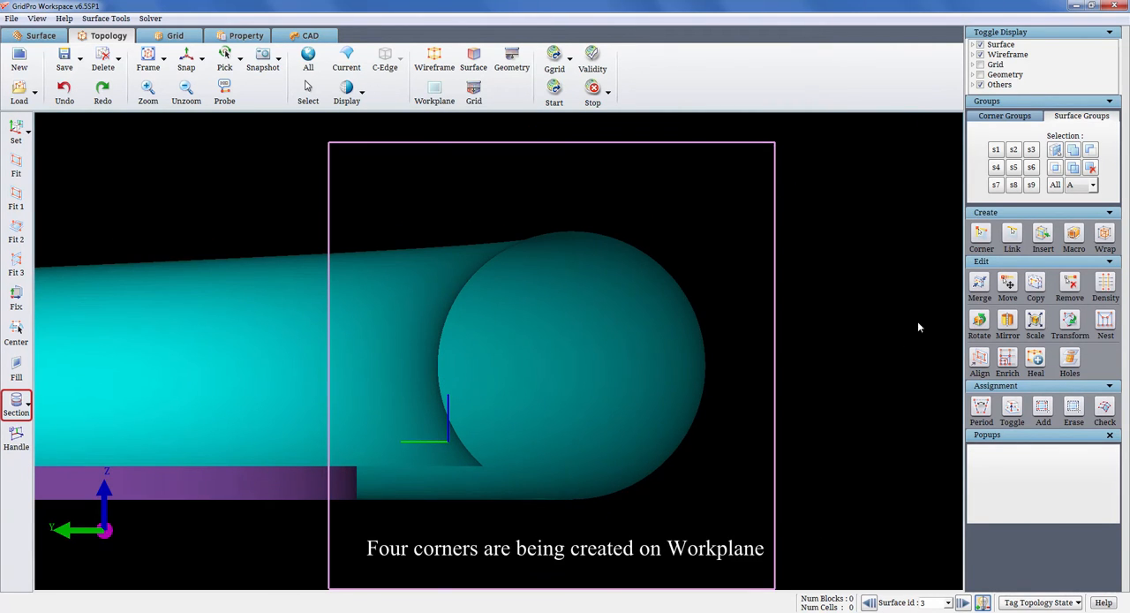
Step: Create four corners on the workplane around the outlet pipe's circular end
click(982, 237)
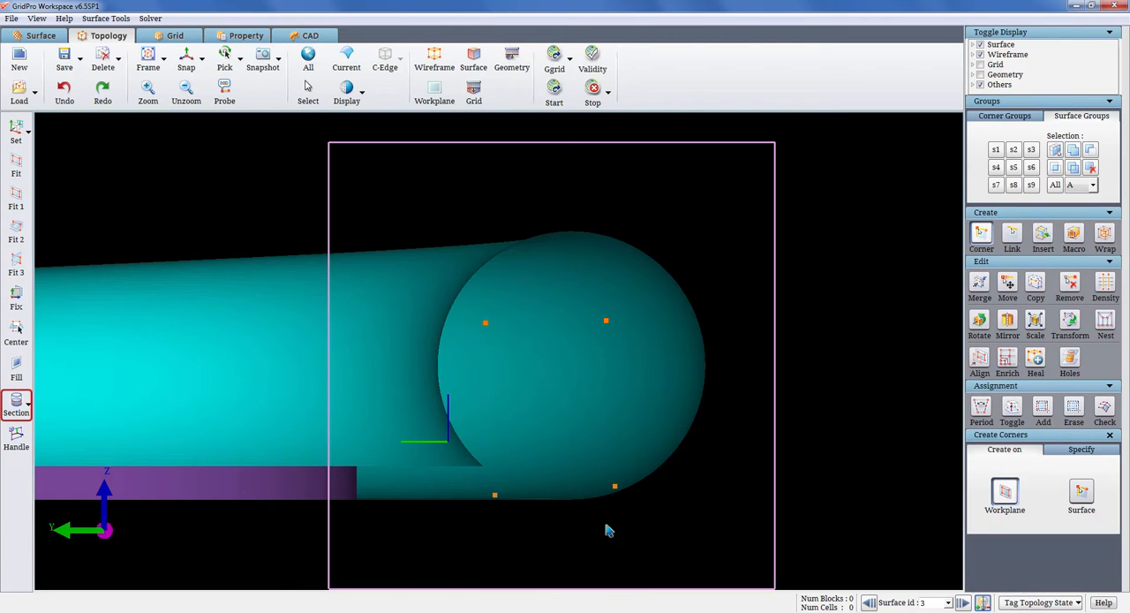
click(1012, 237)
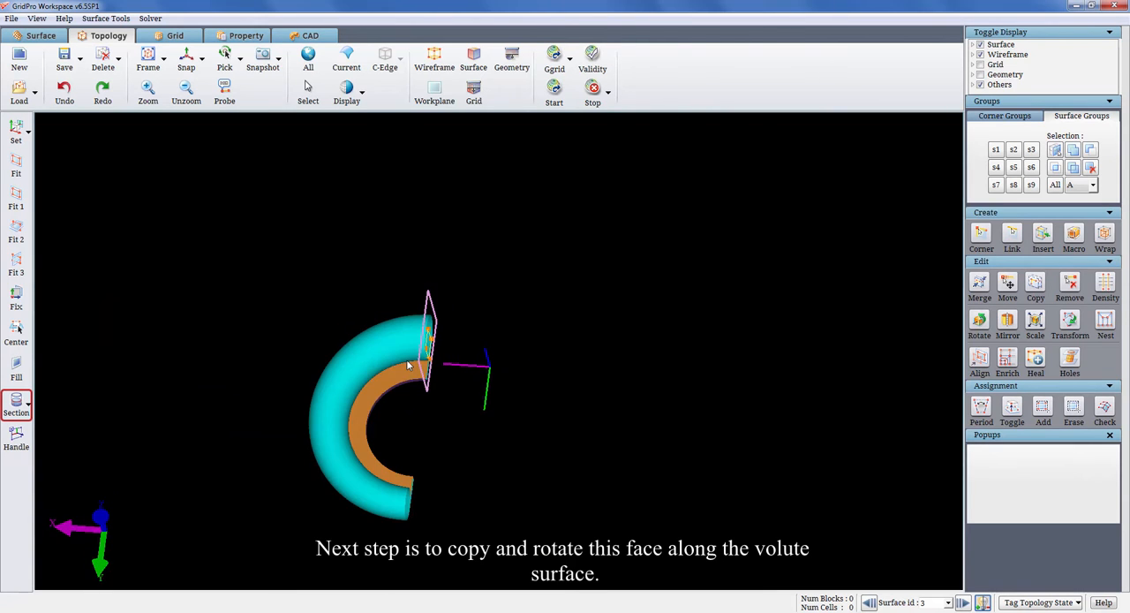
Step: Add the four outlet end-face corners to corner group c1 via the Corner Groups list
click(1005, 117)
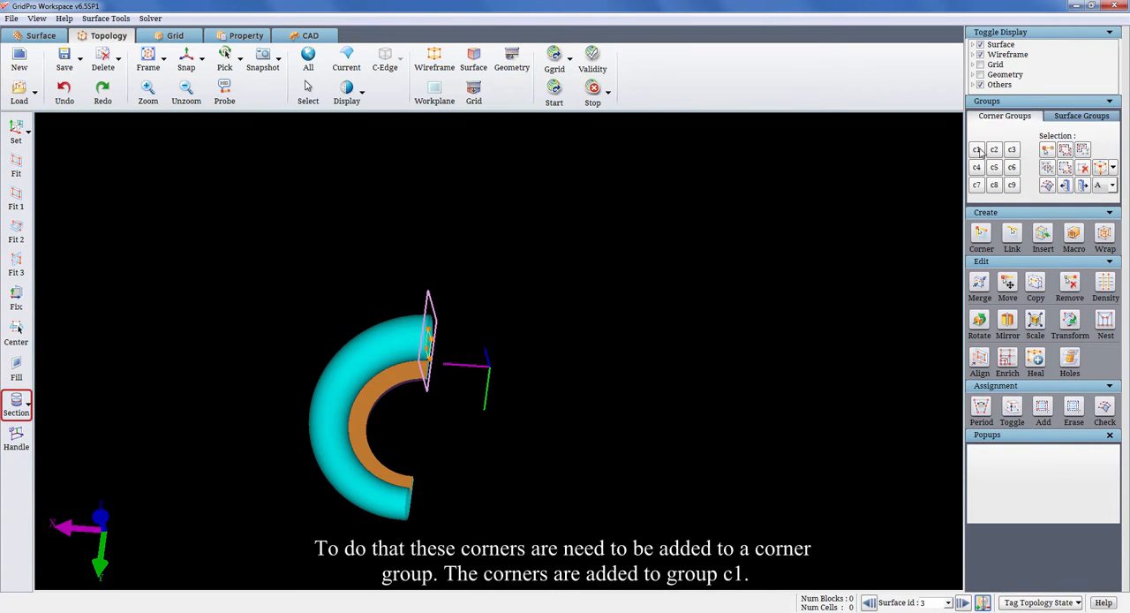
click(977, 148)
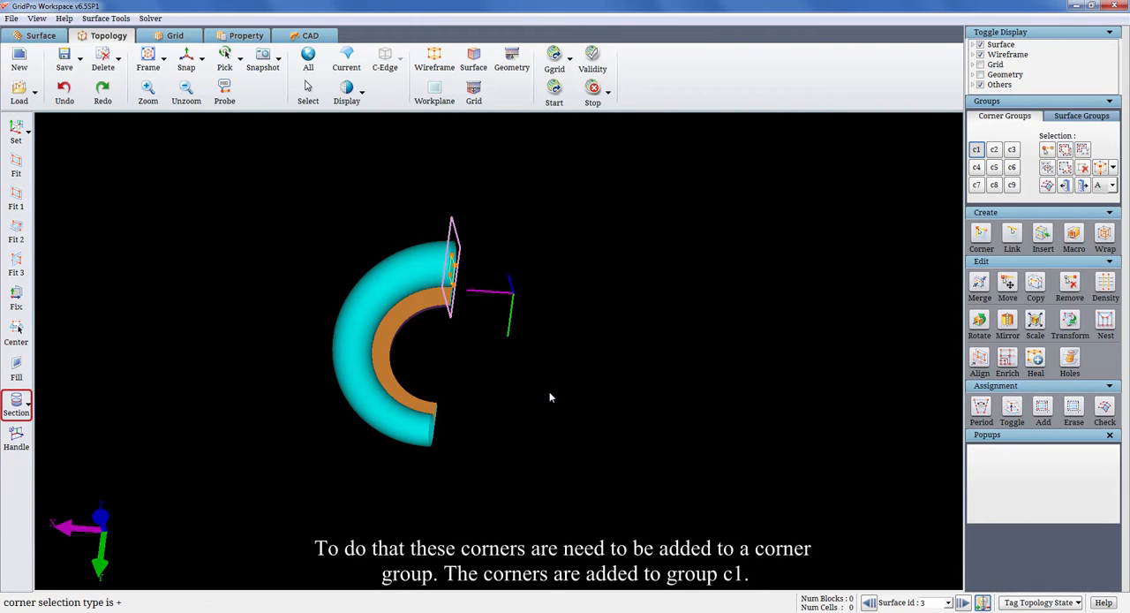
mouse_move(467, 438)
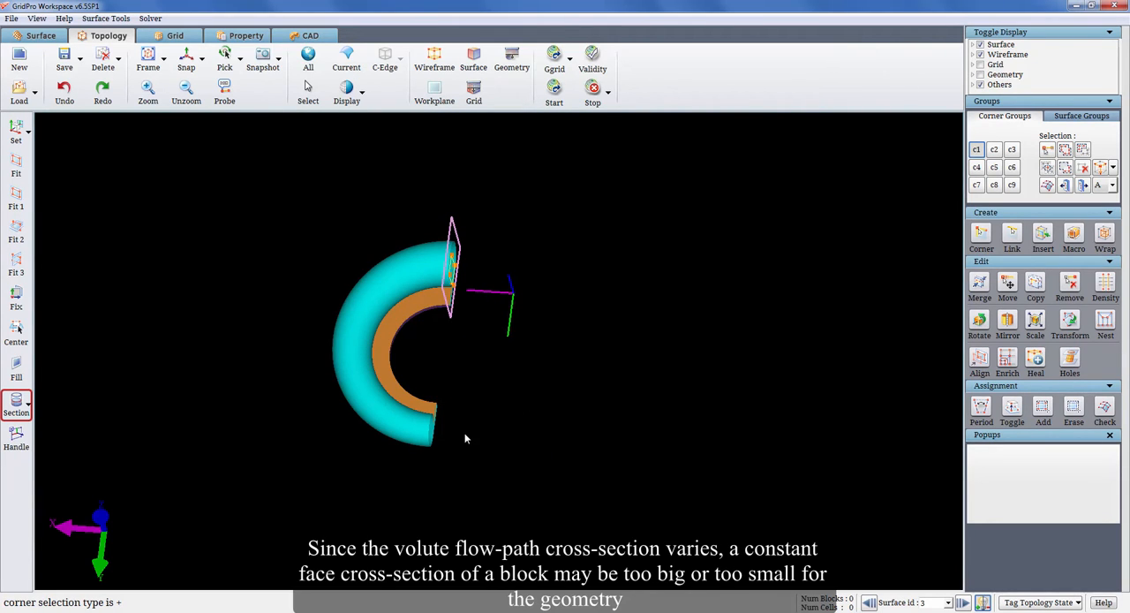
mouse_move(879, 367)
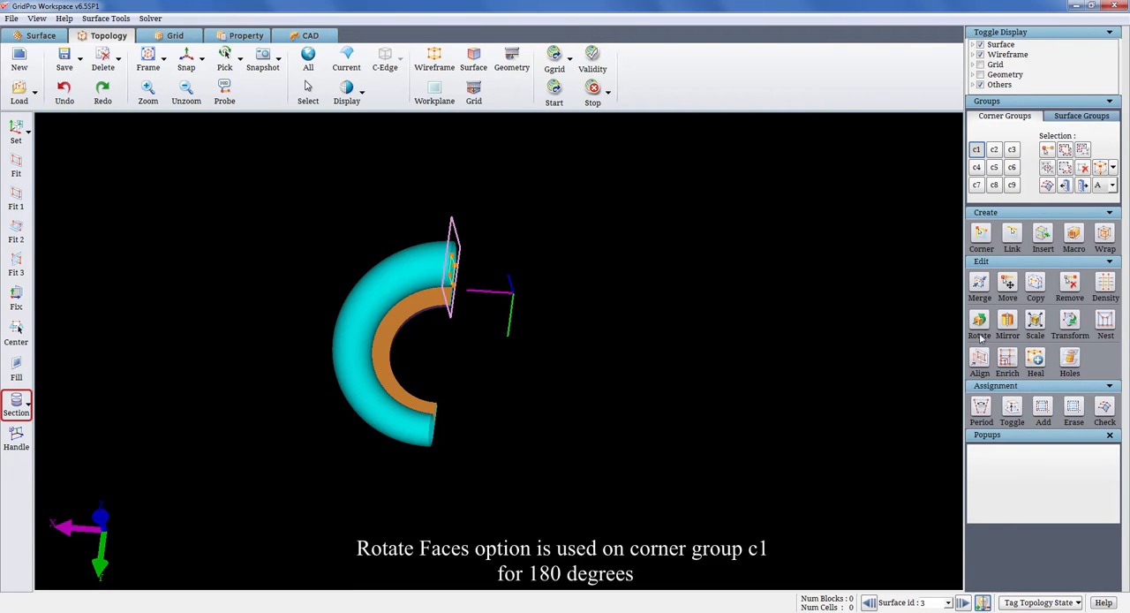
Step: Rotate corner group c1 through max angle 180 with 10 instances and inspect the copied ring
click(978, 321)
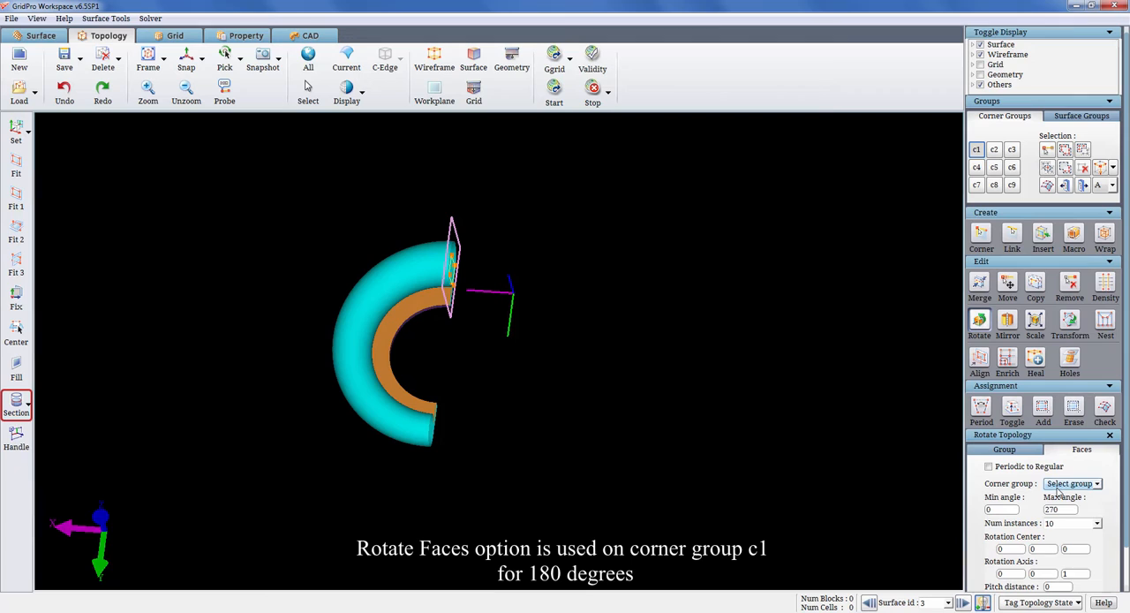
click(1069, 484)
text(180)
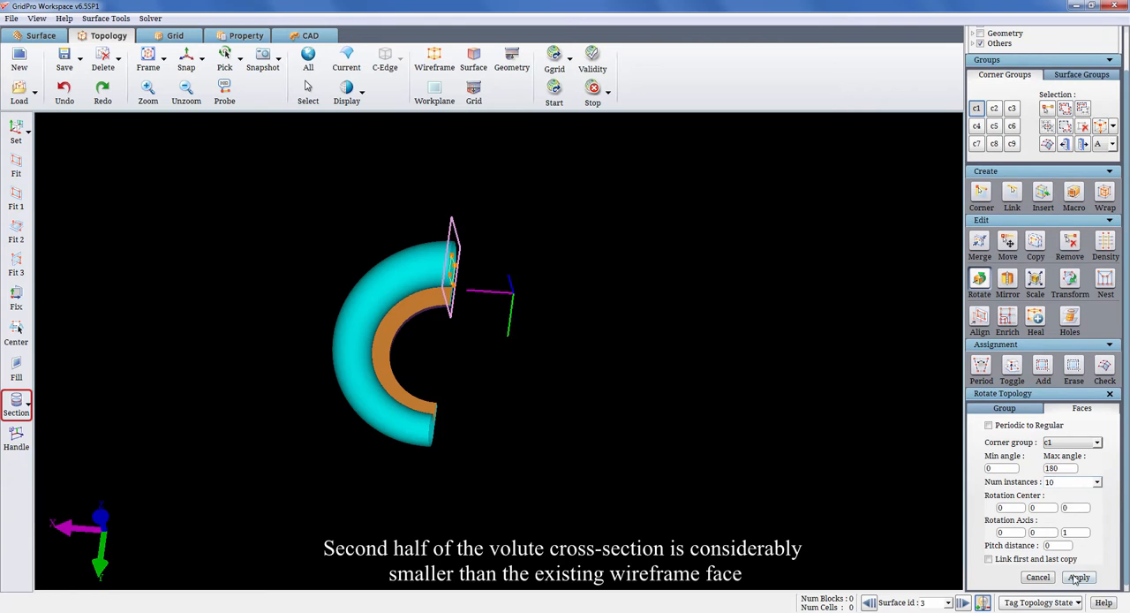
click(1078, 576)
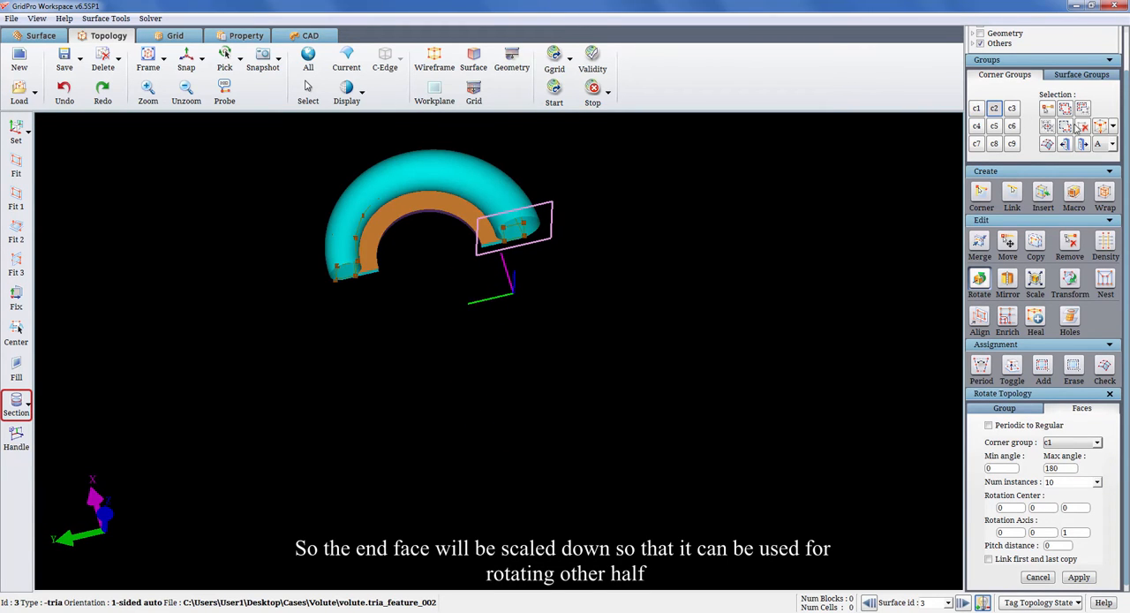
mouse_move(279, 248)
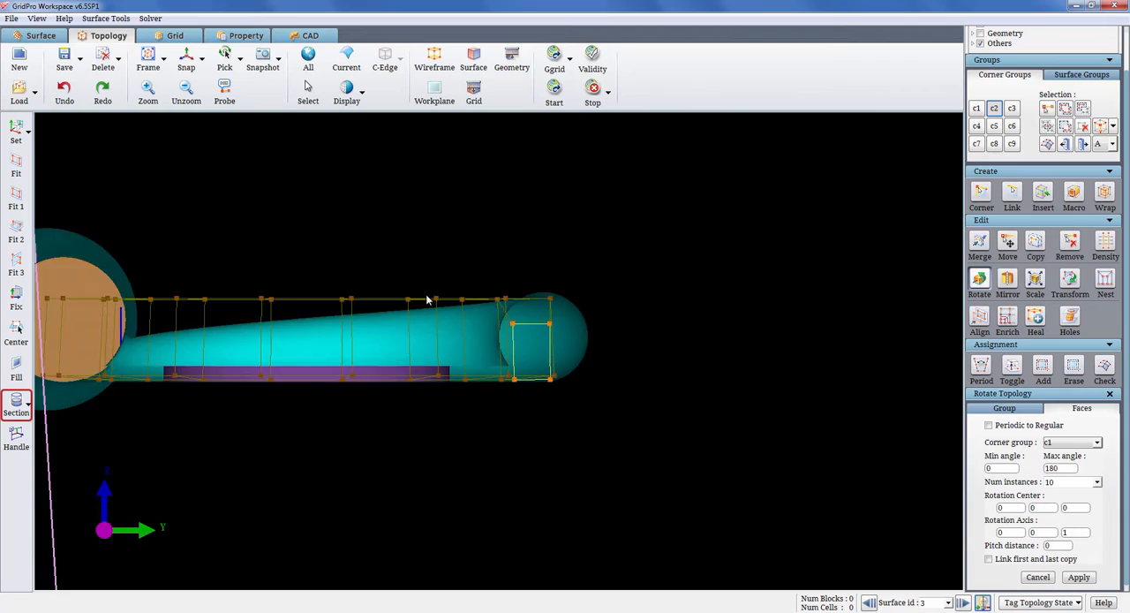
drag(427, 301, 438, 512)
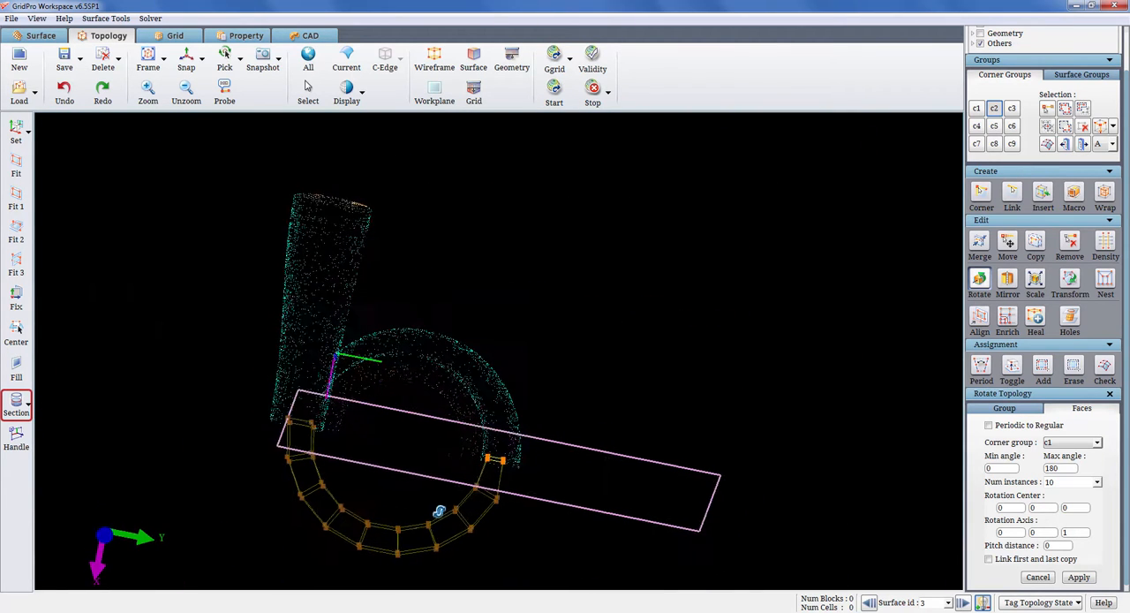
click(1077, 575)
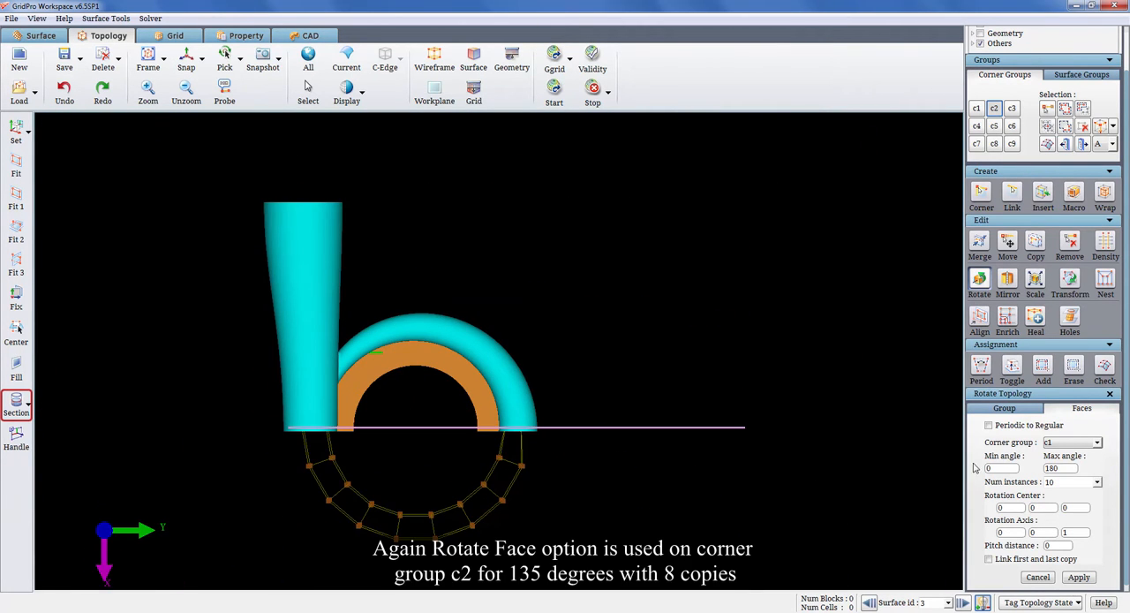
Step: Rotate corner group c2 through 135 degrees in 8 instances and save the topology file
click(1099, 442)
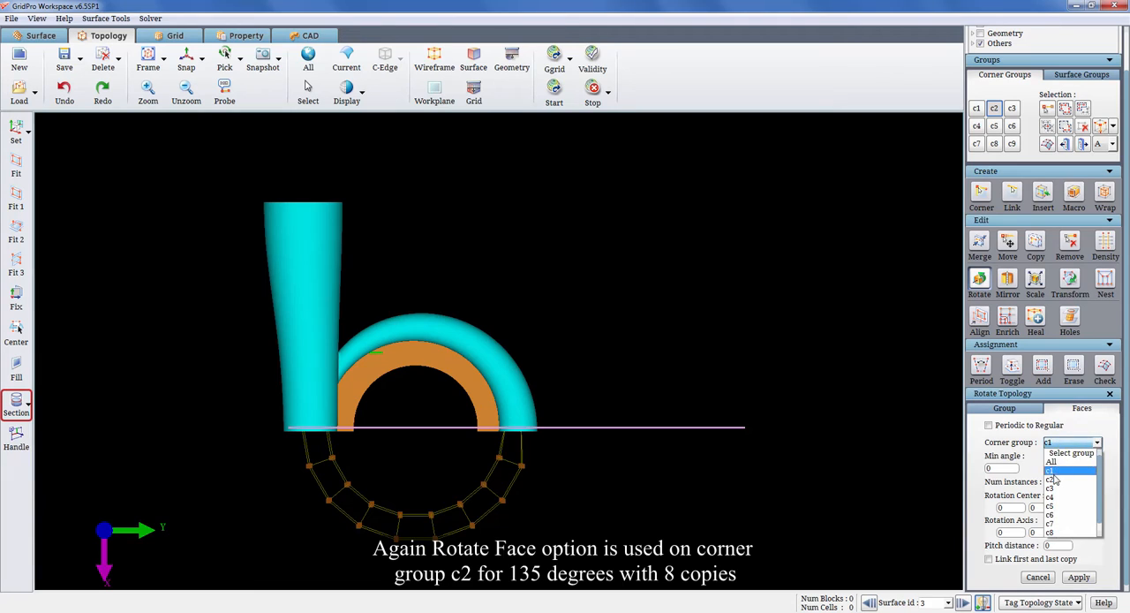
click(1051, 470)
text(step)
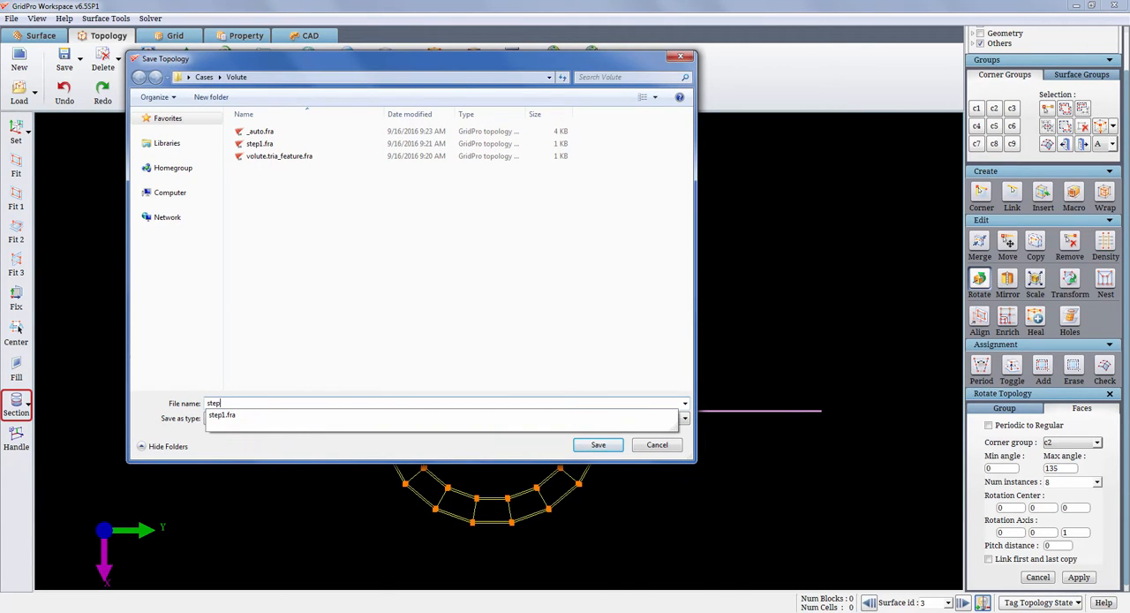
click(597, 444)
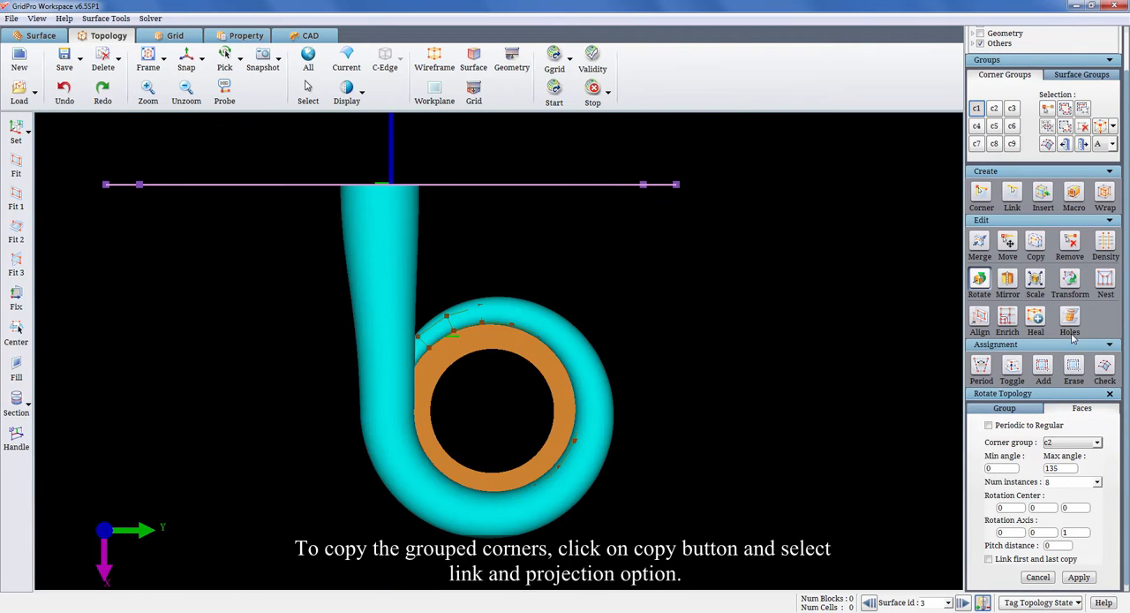
Step: Copy the grouped corners With Links & Projection, adding three faces on the outlet block
click(1035, 279)
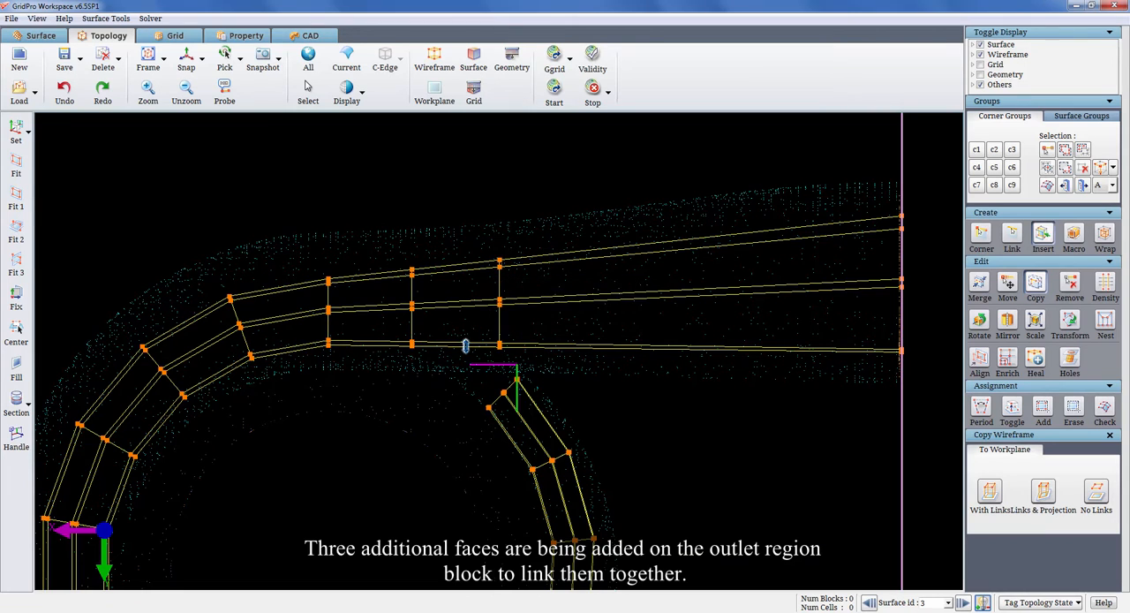
click(1012, 233)
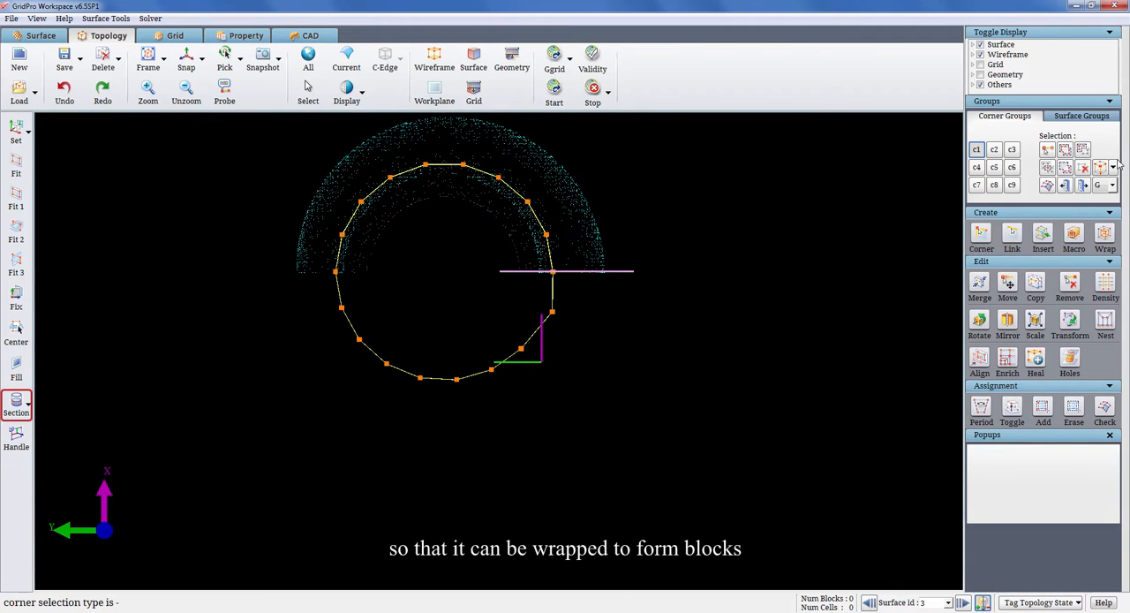
Step: Group the ring of boundary-face corners ready for intelligent wrapping at 15 percent
click(1106, 237)
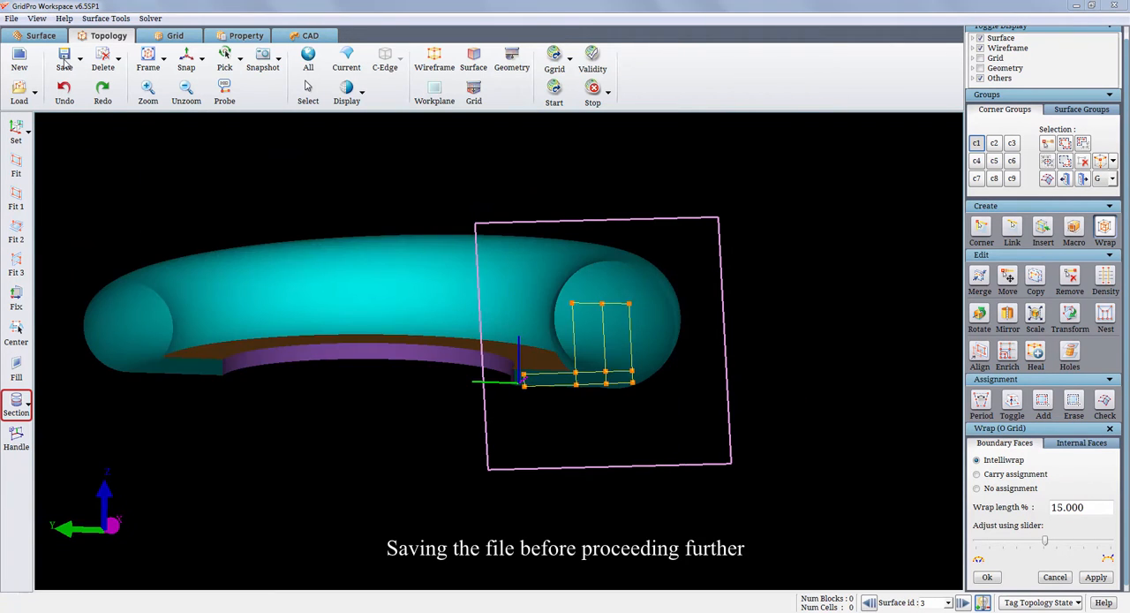
Step: Save the topology as step5.fra and pick corner group c1 for IntelliWrap, excluding the inlet
click(64, 60)
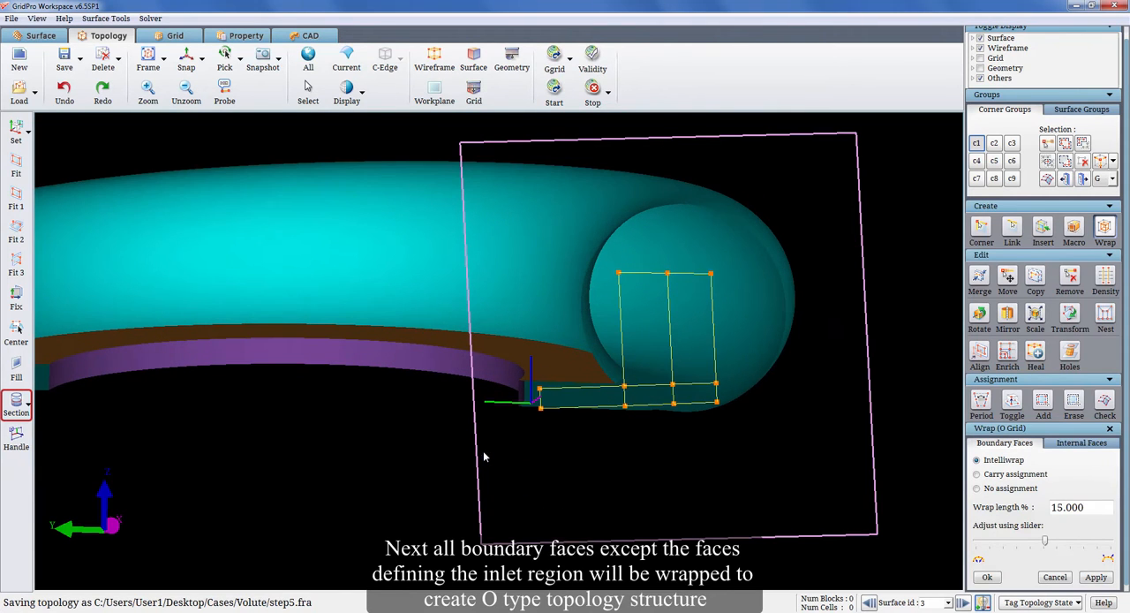
mouse_move(580, 237)
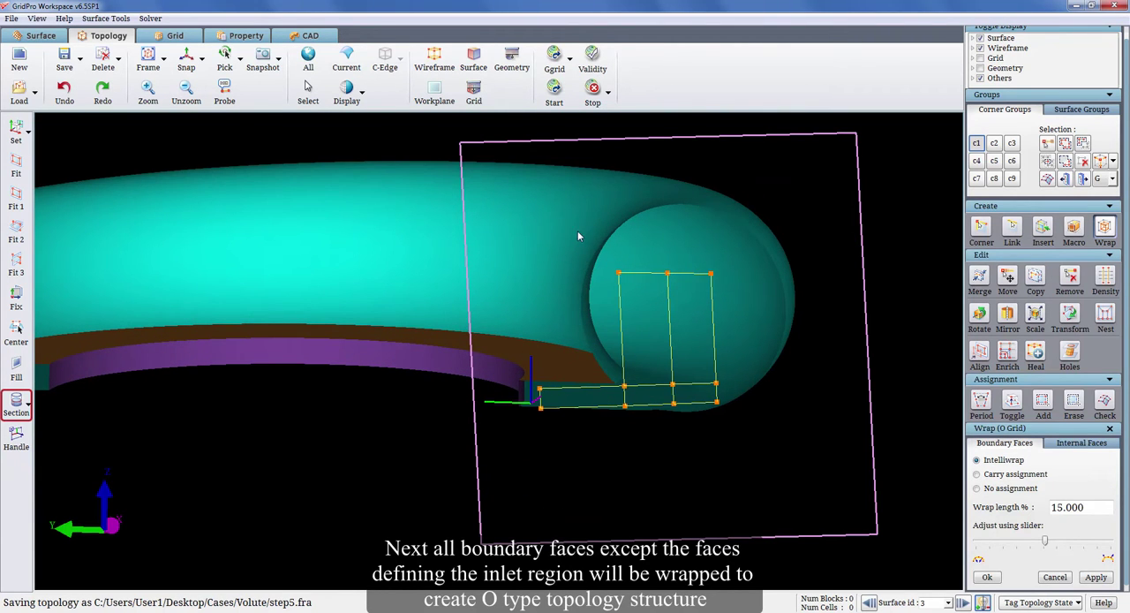
mouse_move(530, 436)
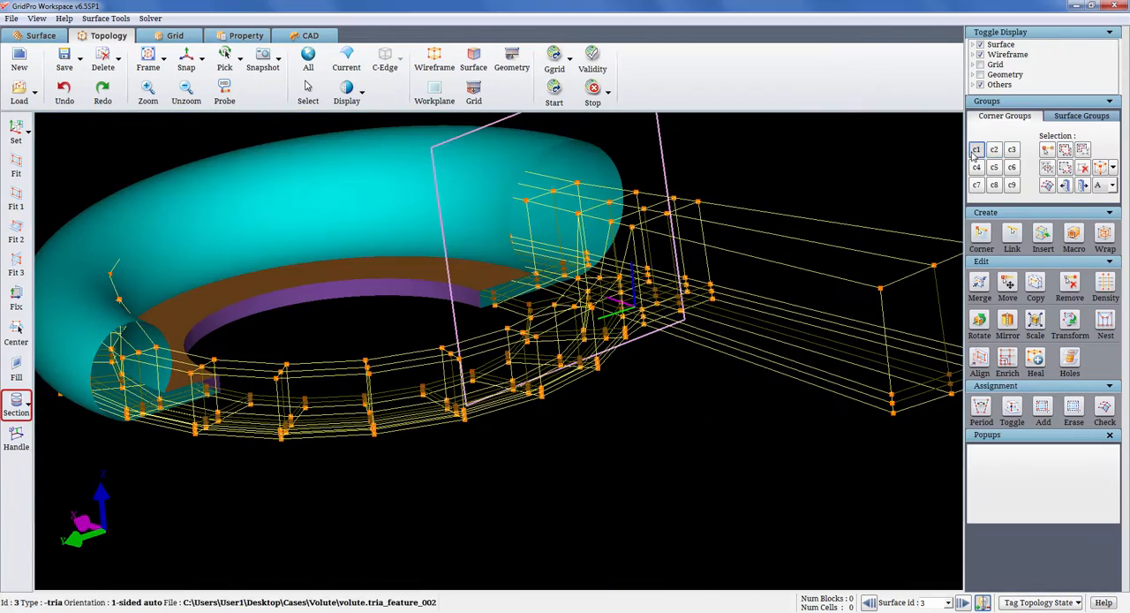
click(1105, 238)
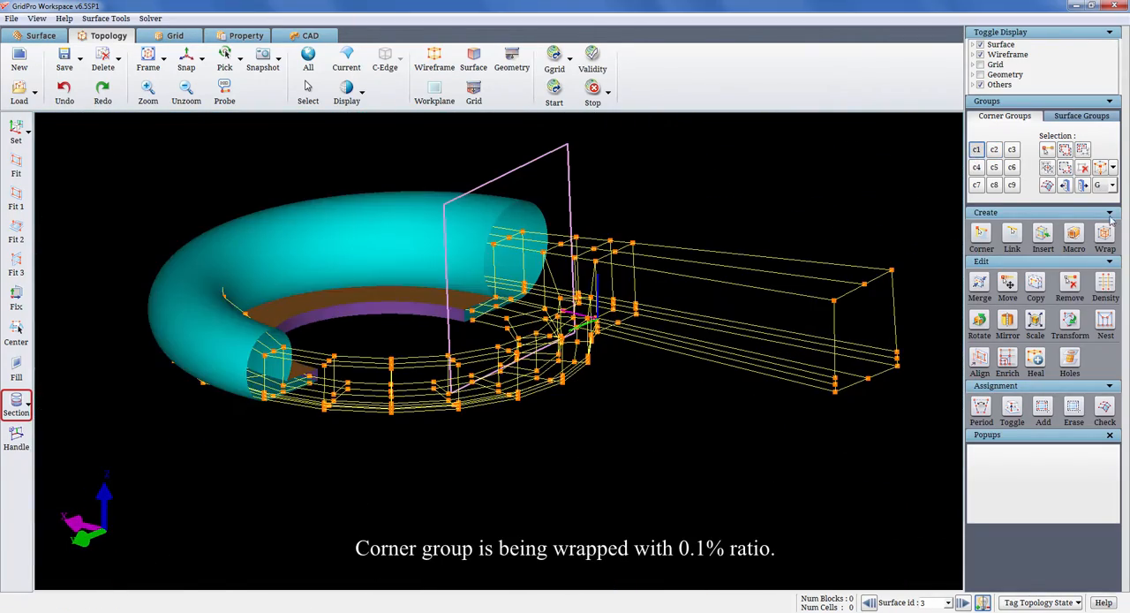
Step: Wrap the corner group at 0.1% ratio and assign the outlet-duct faces to surface id 2
click(1106, 237)
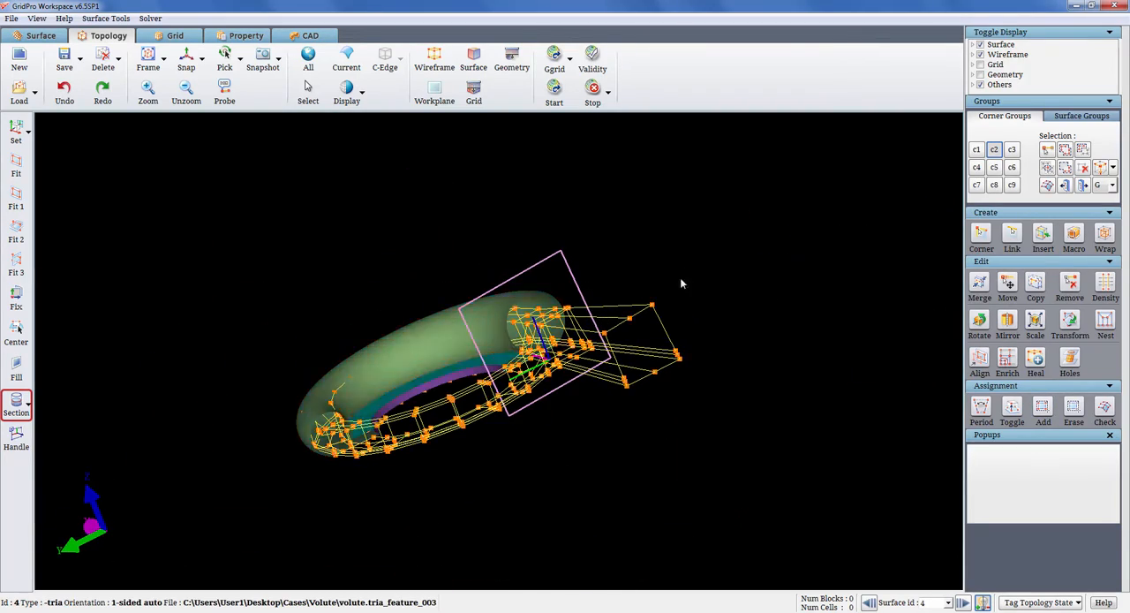
click(1109, 184)
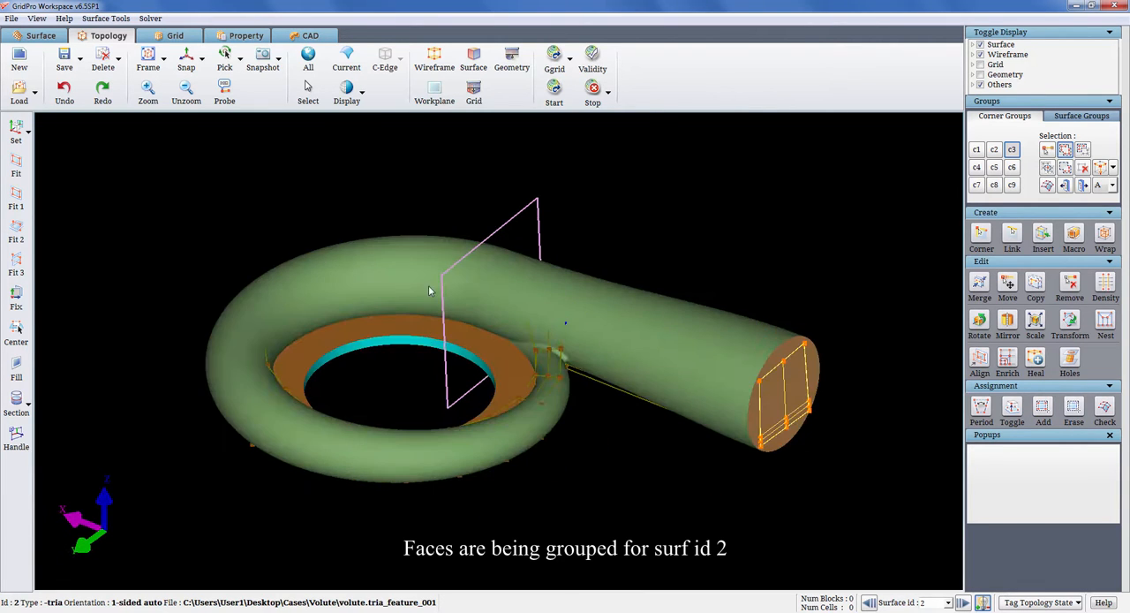
click(1042, 406)
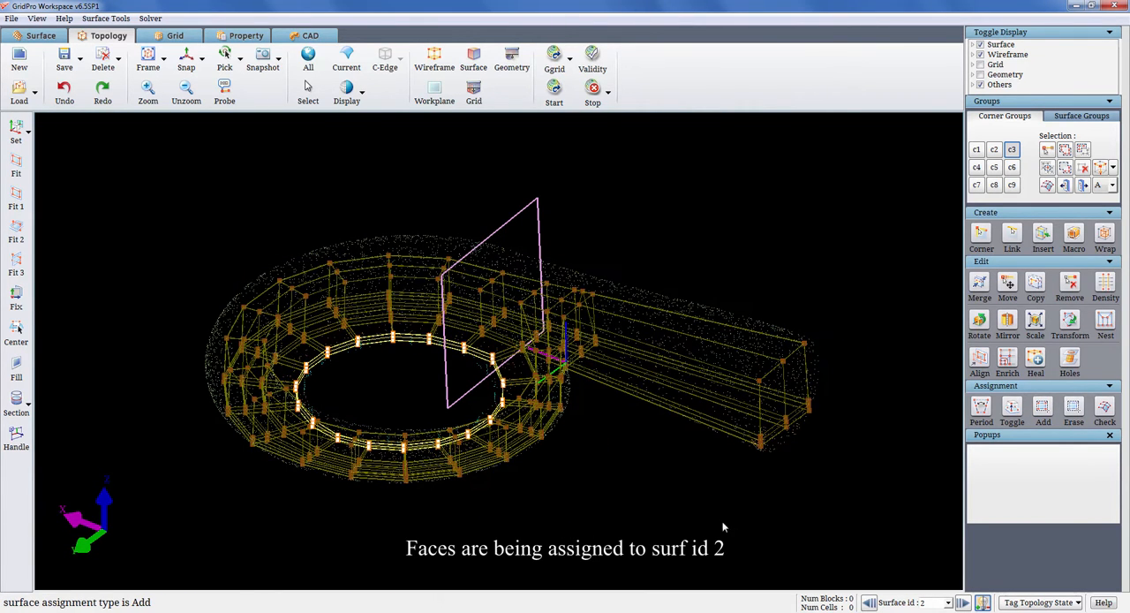
Step: Run the Validity check and dismiss the report of mildly severe singularities
click(591, 60)
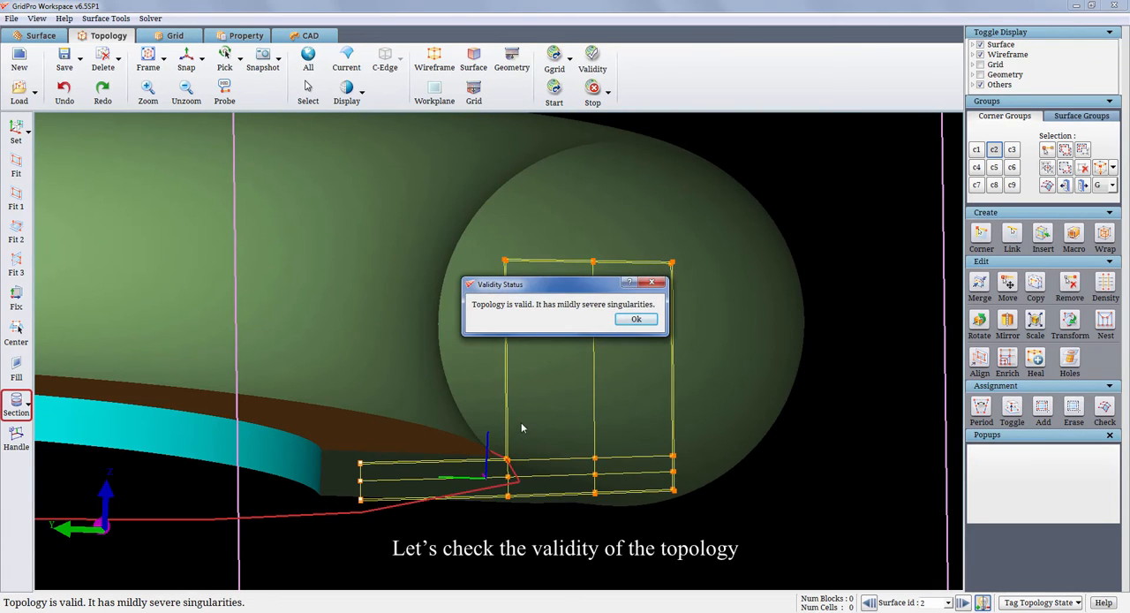
click(636, 318)
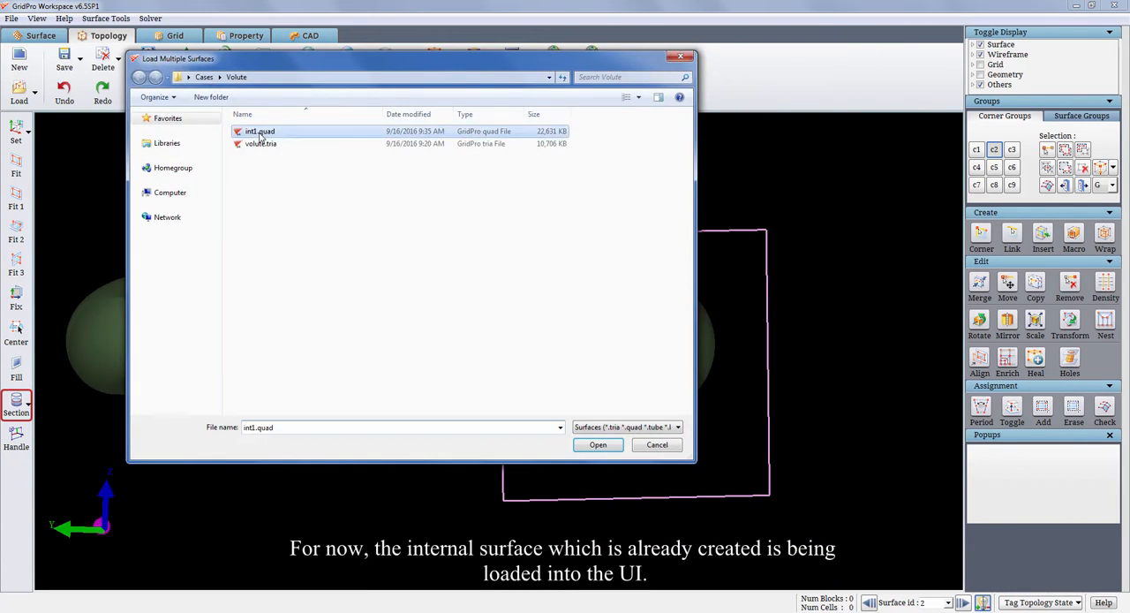
Step: Load the pre-built internal surface file and set its orientation to Two-sided
click(597, 443)
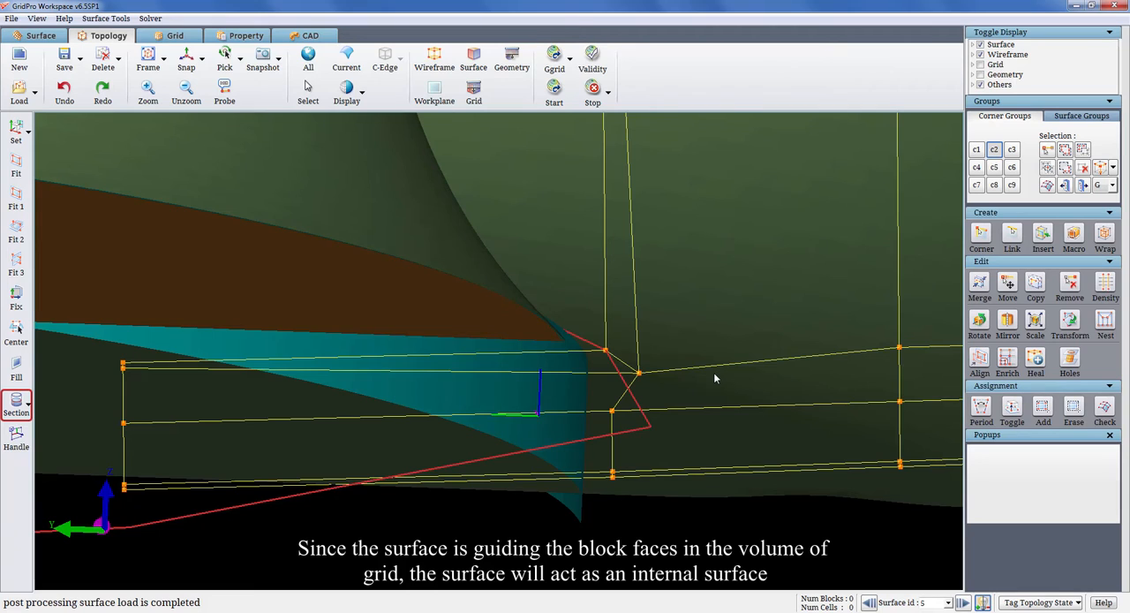
mouse_move(576, 456)
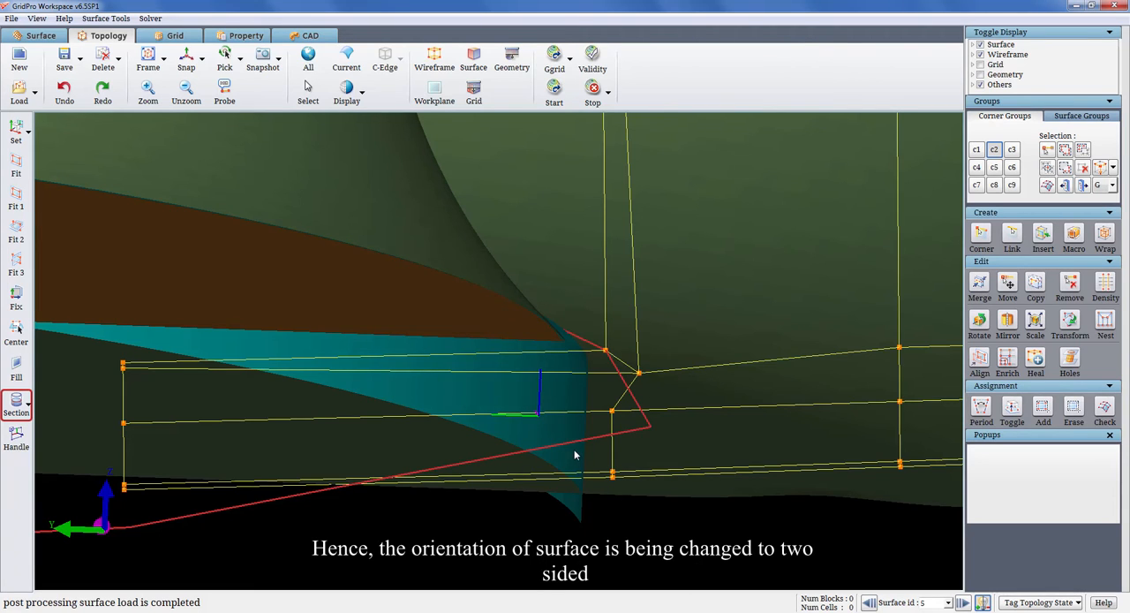
right_click(574, 456)
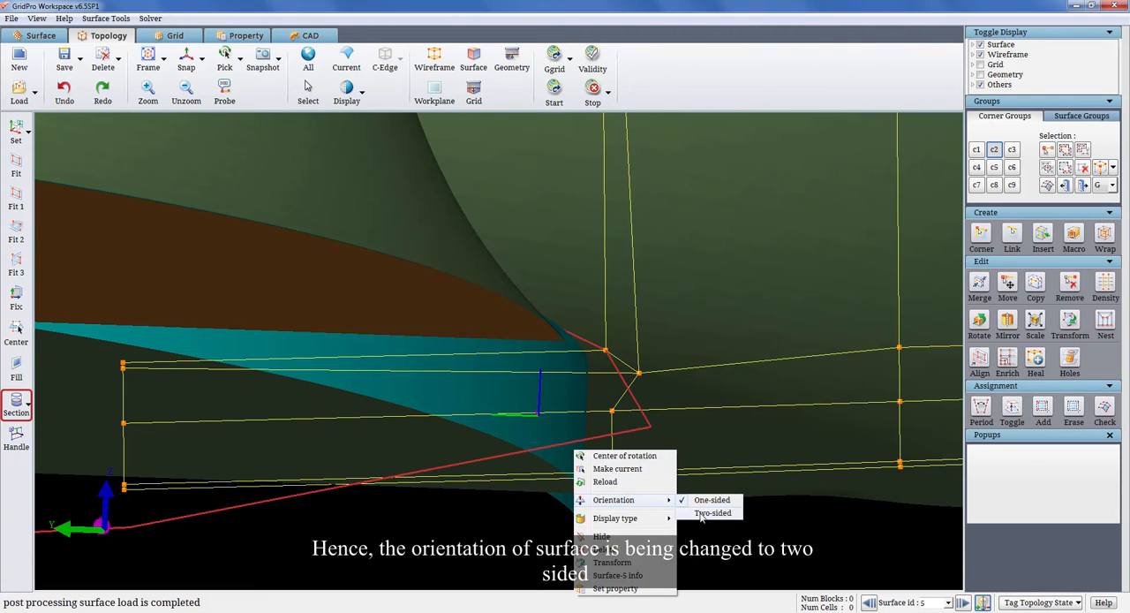
click(714, 512)
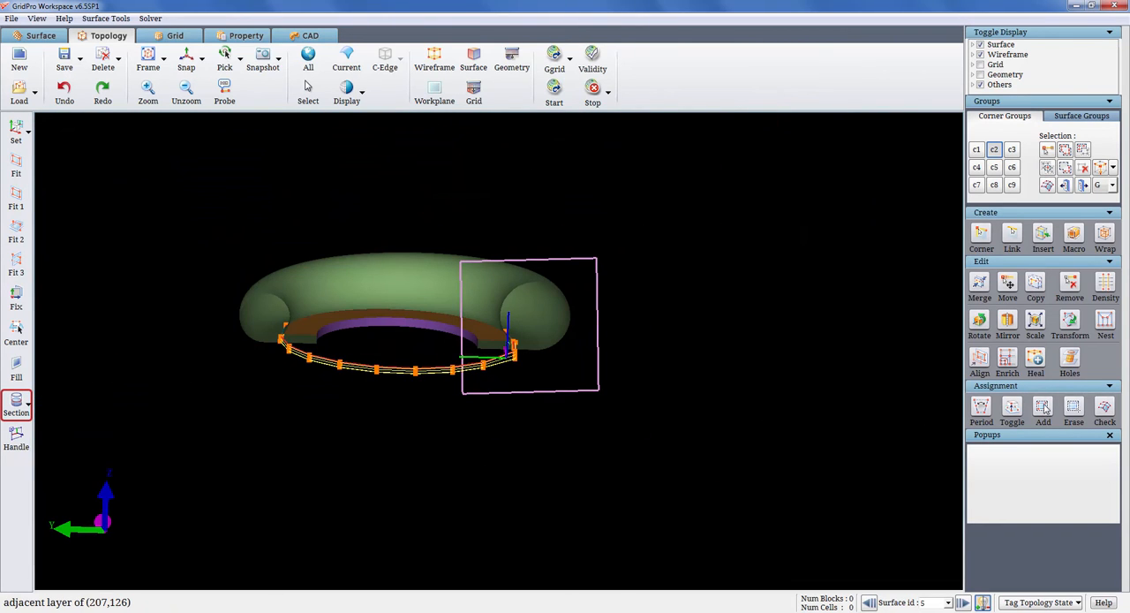
Step: Wrap the assigned Internal Faces with 5% offset length and Add Insert enabled
click(1043, 410)
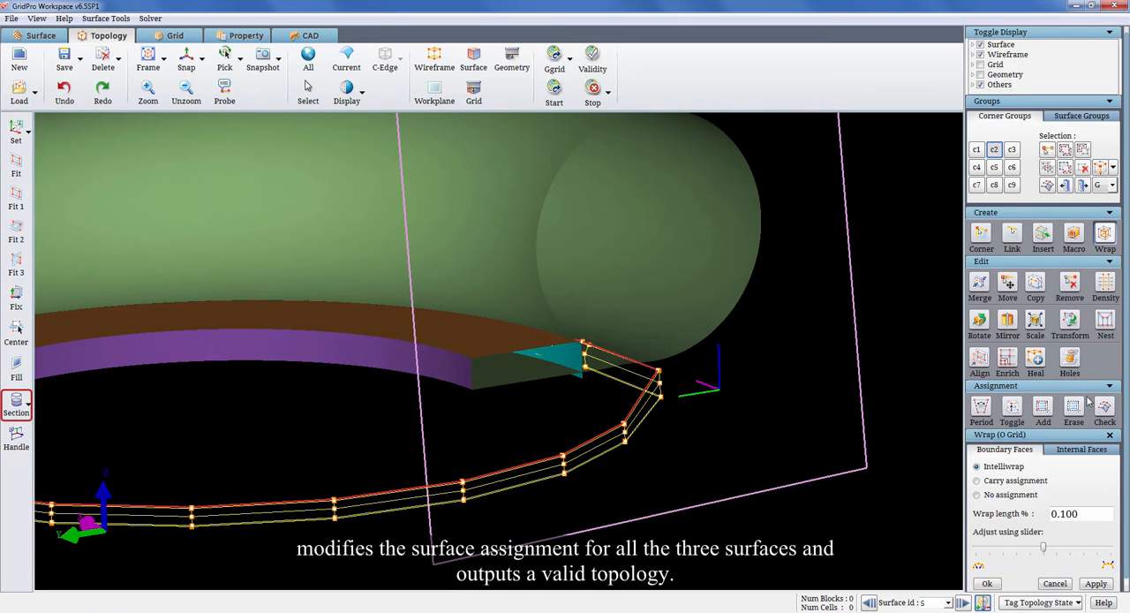
click(1081, 449)
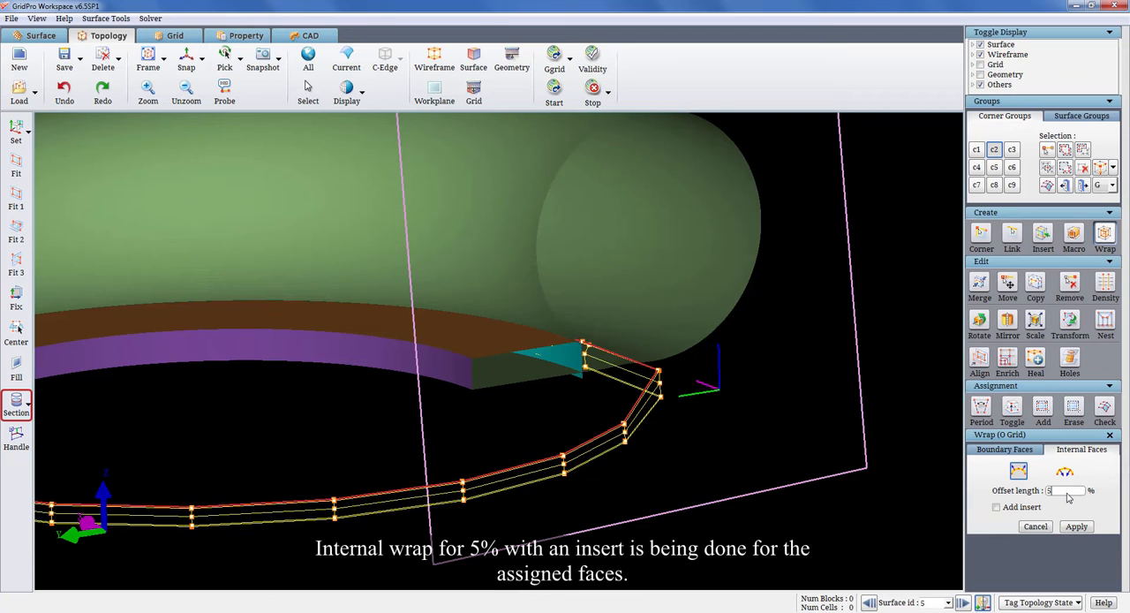
click(996, 507)
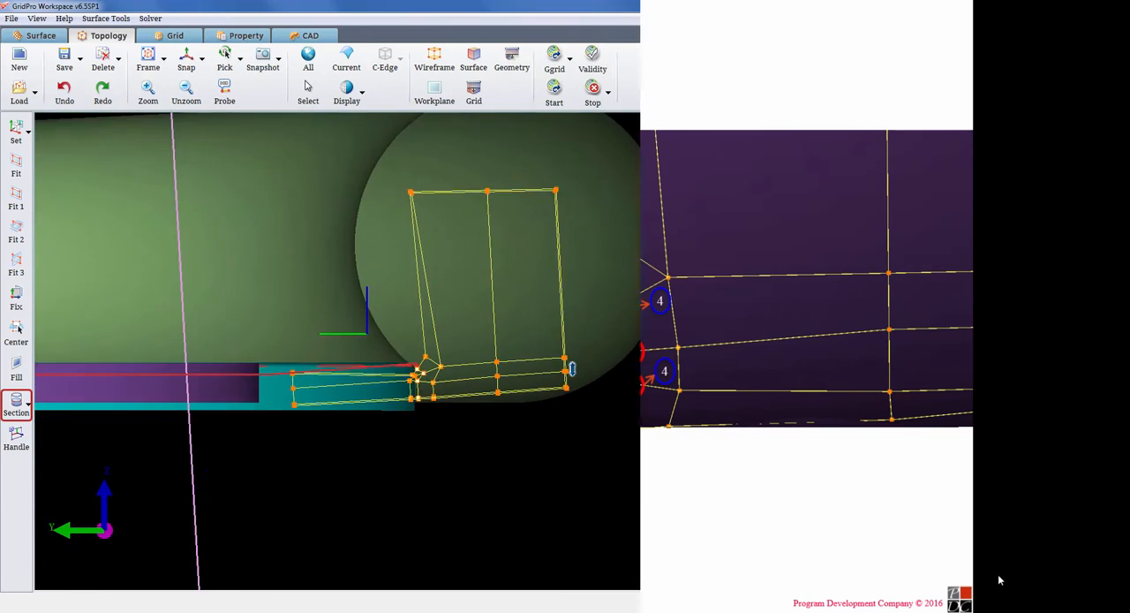
Step: Validate the topology with no singularities and view the wrapped block structure around the volute
click(591, 60)
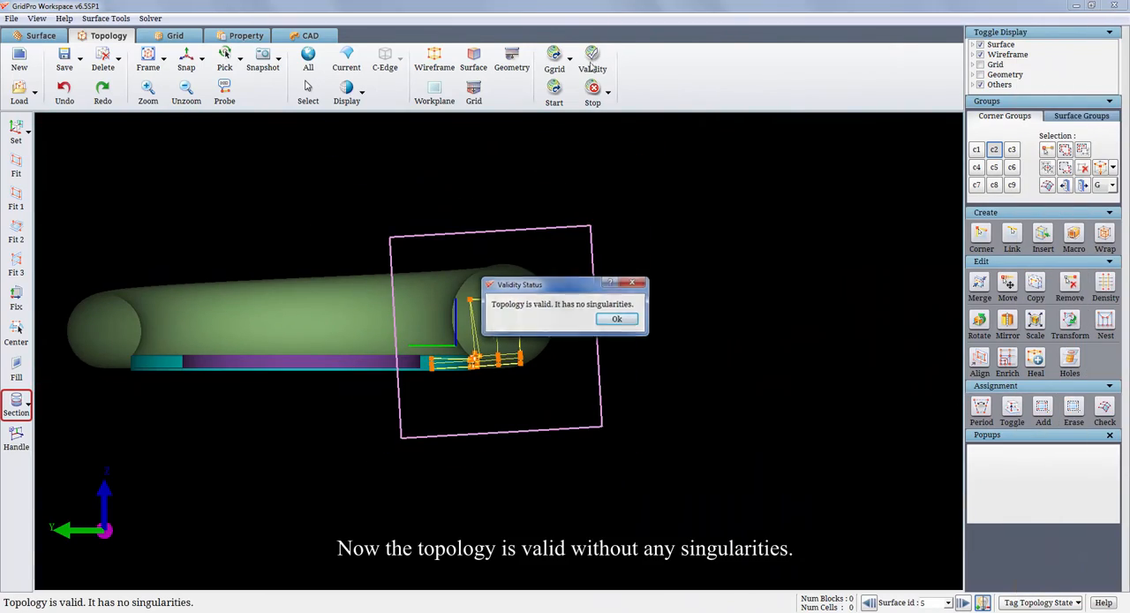
click(618, 318)
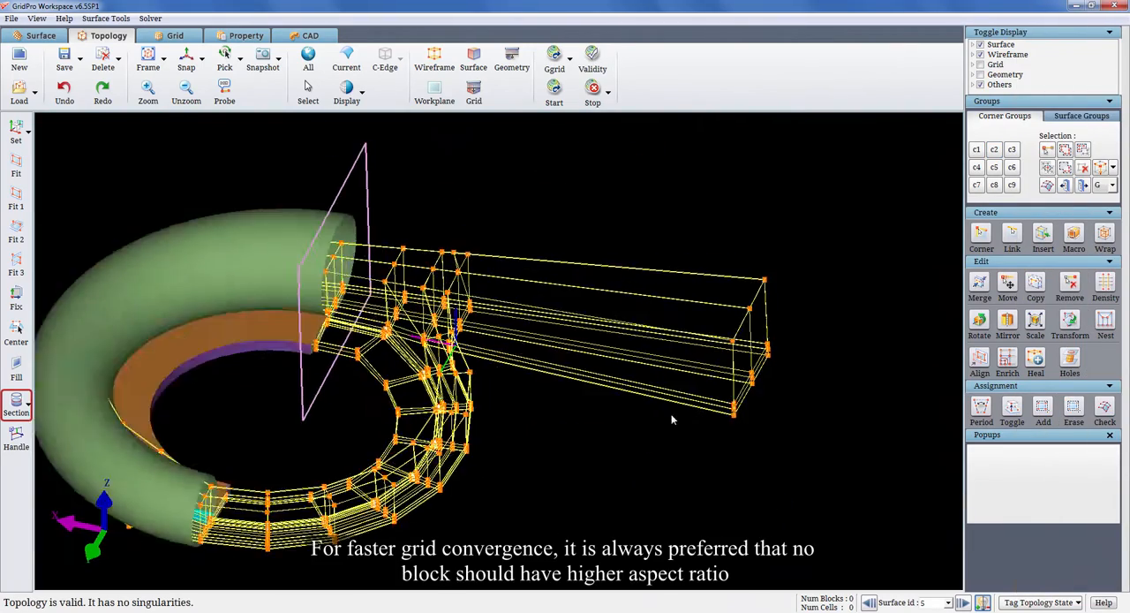
drag(673, 421, 521, 291)
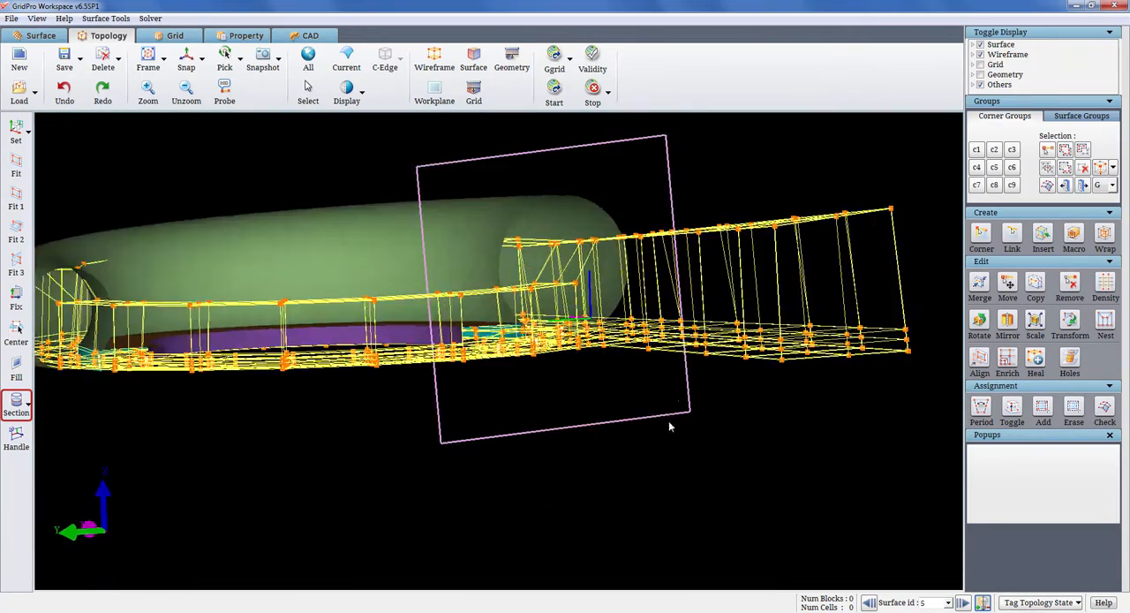
drag(669, 428, 786, 321)
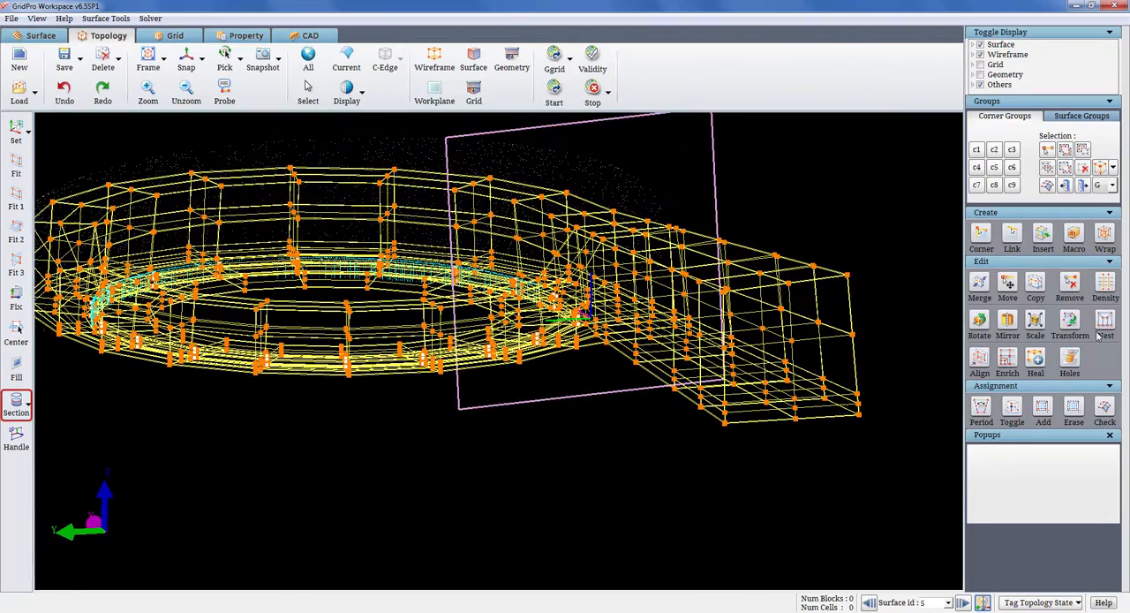
Step: Apply new densities to the chosen edge, the outlet edges and another block edge
click(1106, 282)
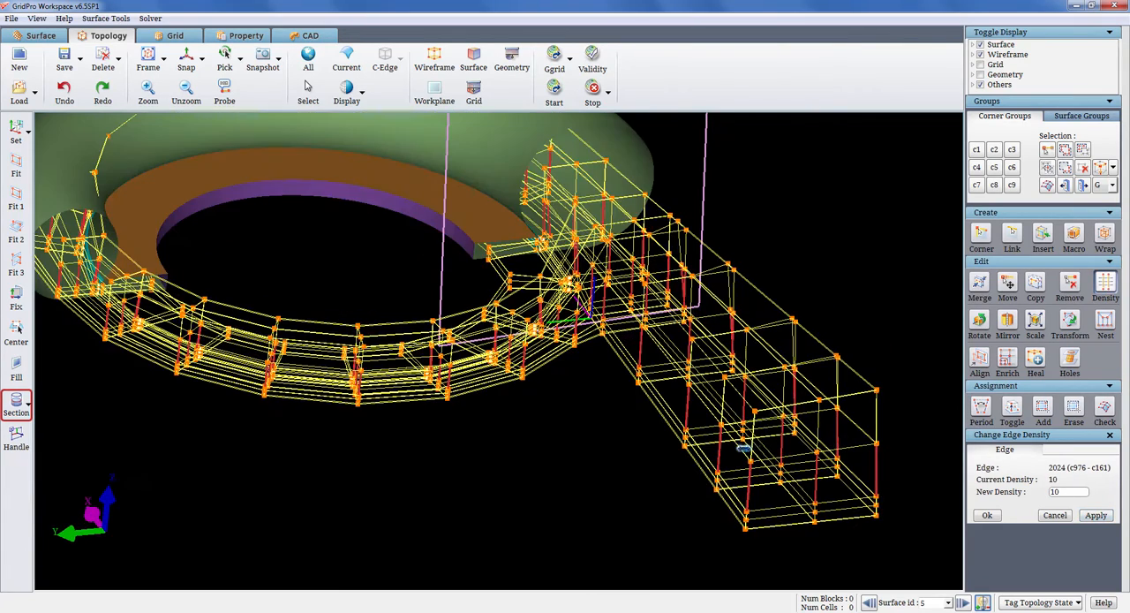
click(851, 399)
text(16)
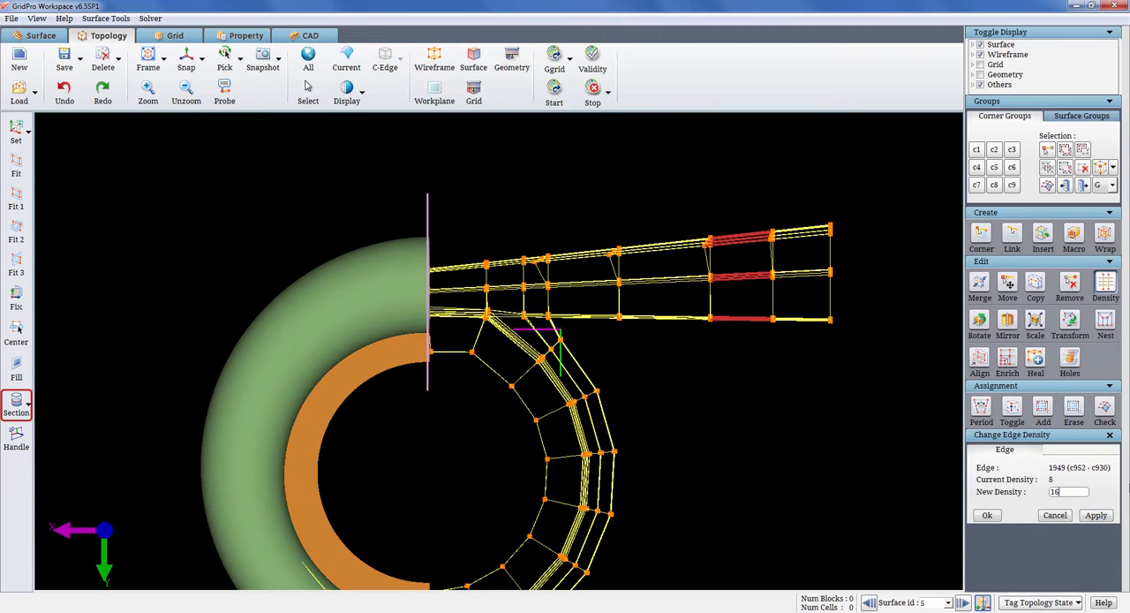
click(592, 274)
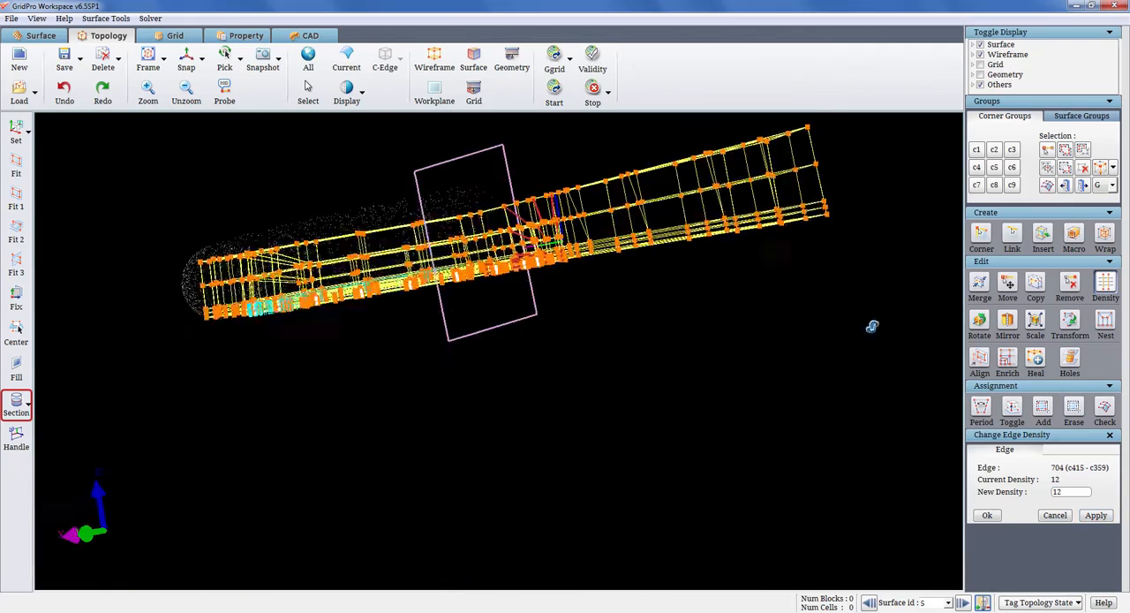
click(554, 88)
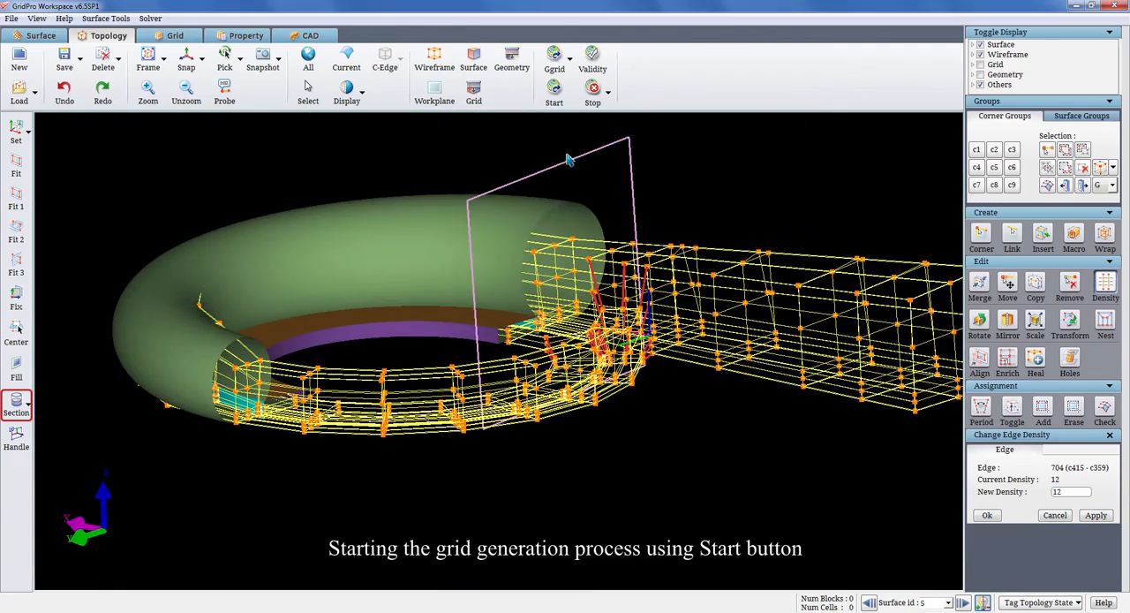
Step: Run grid generation to produce the full structured hexahedral volute grid
click(554, 88)
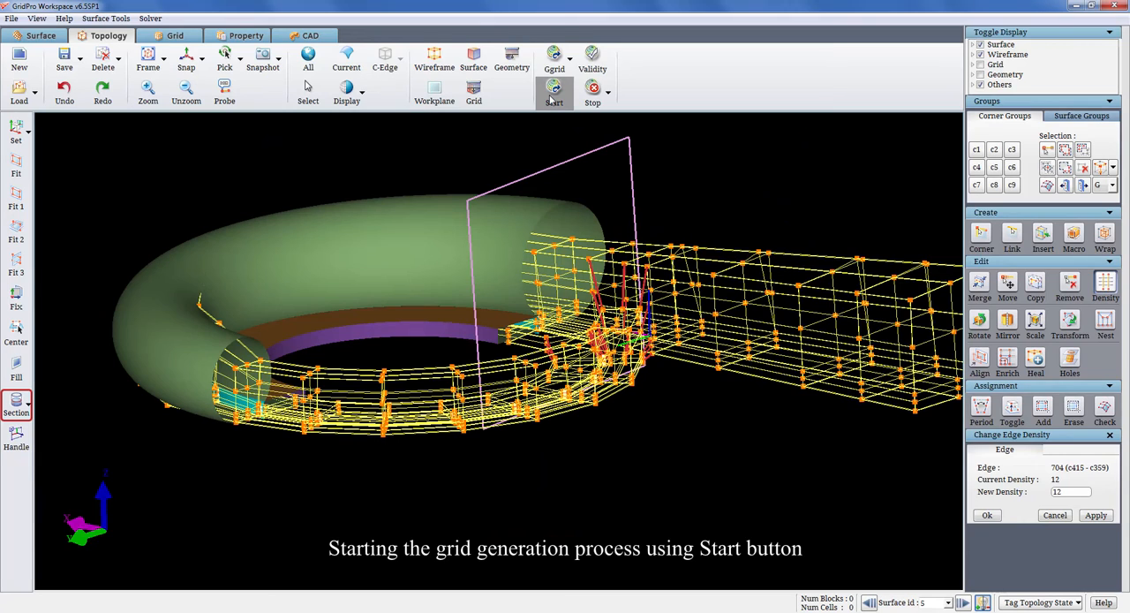
click(555, 92)
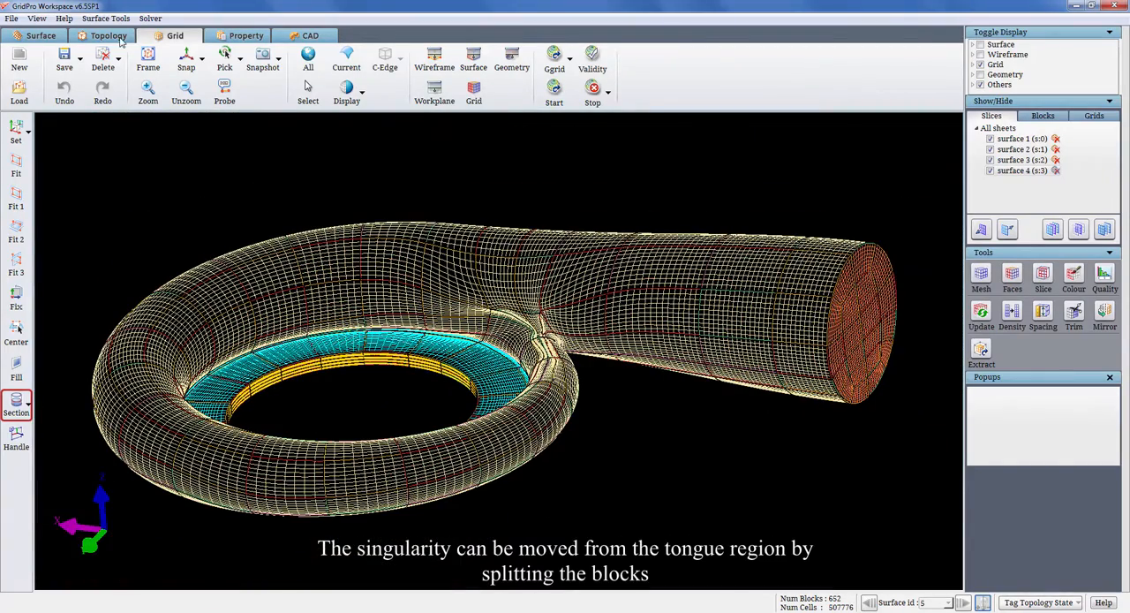
Step: Return to the topology and split the tongue-region blocks by corner selection
click(109, 35)
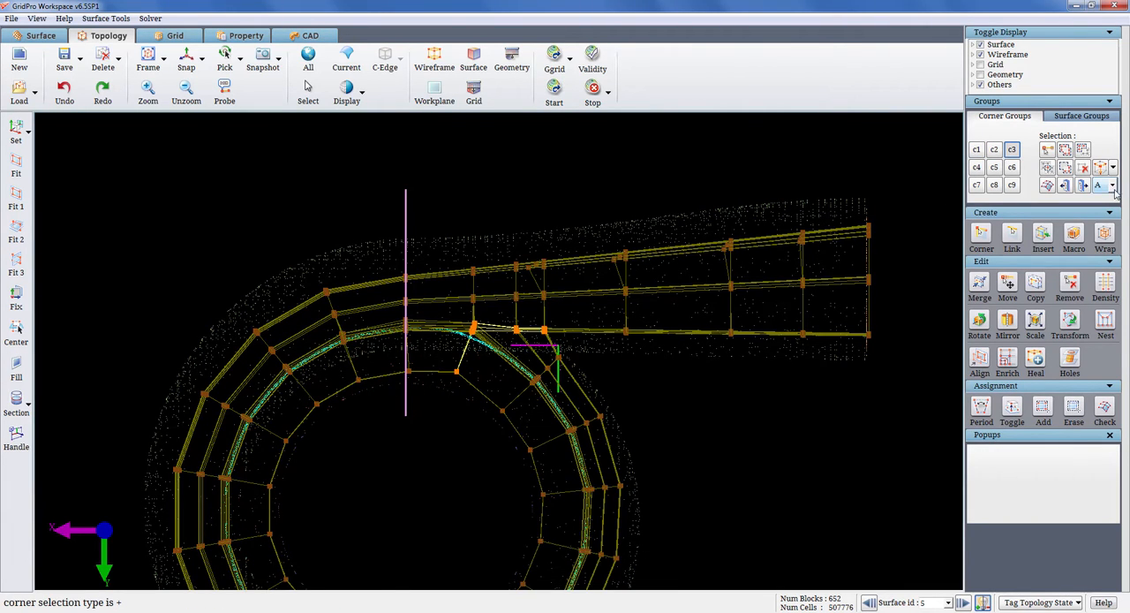
click(1098, 184)
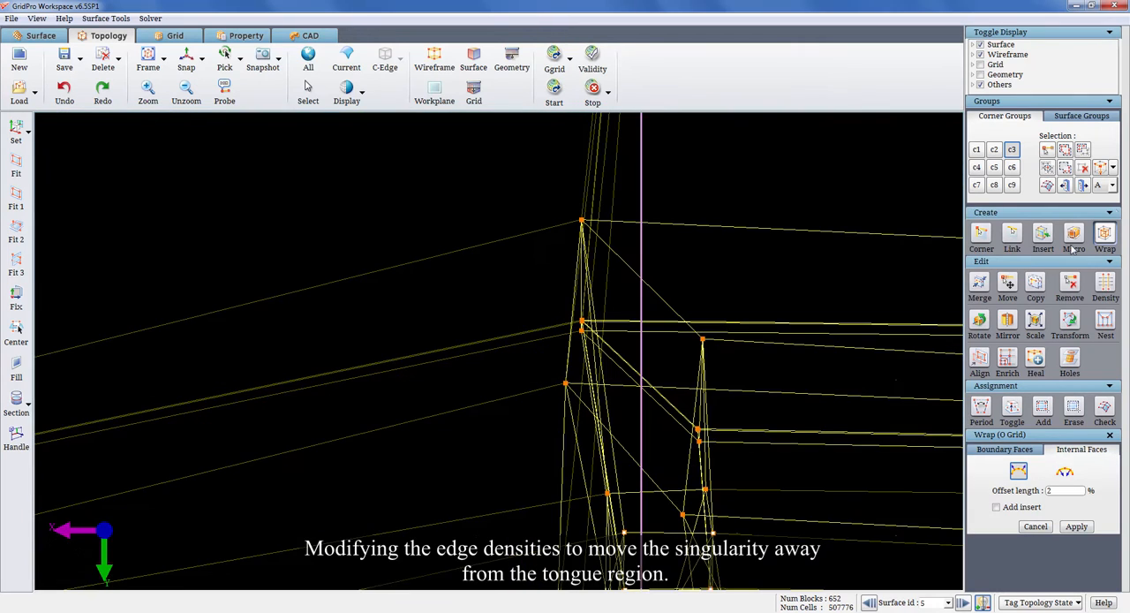
Step: Apply a new tongue-edge density, regenerate the grid and start loading it from the Grid tab
click(636, 309)
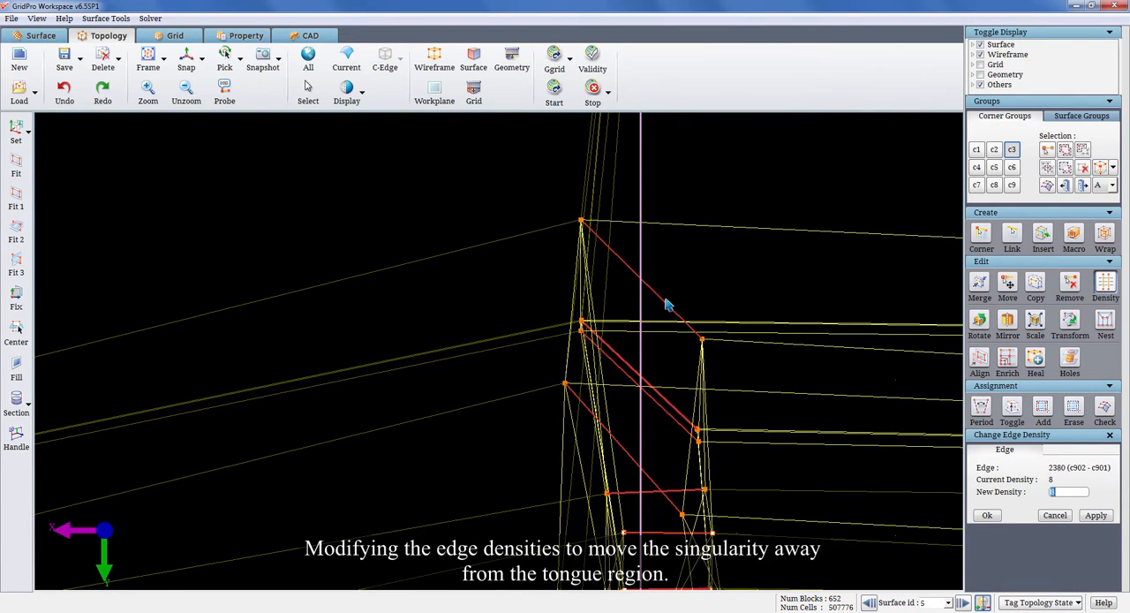
click(1095, 516)
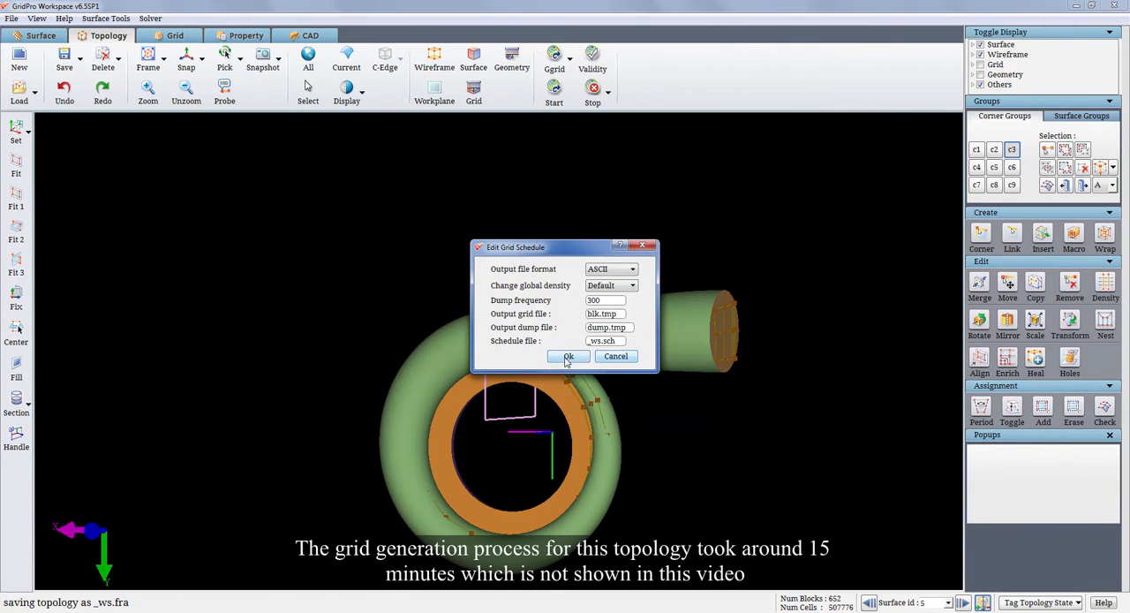
click(568, 357)
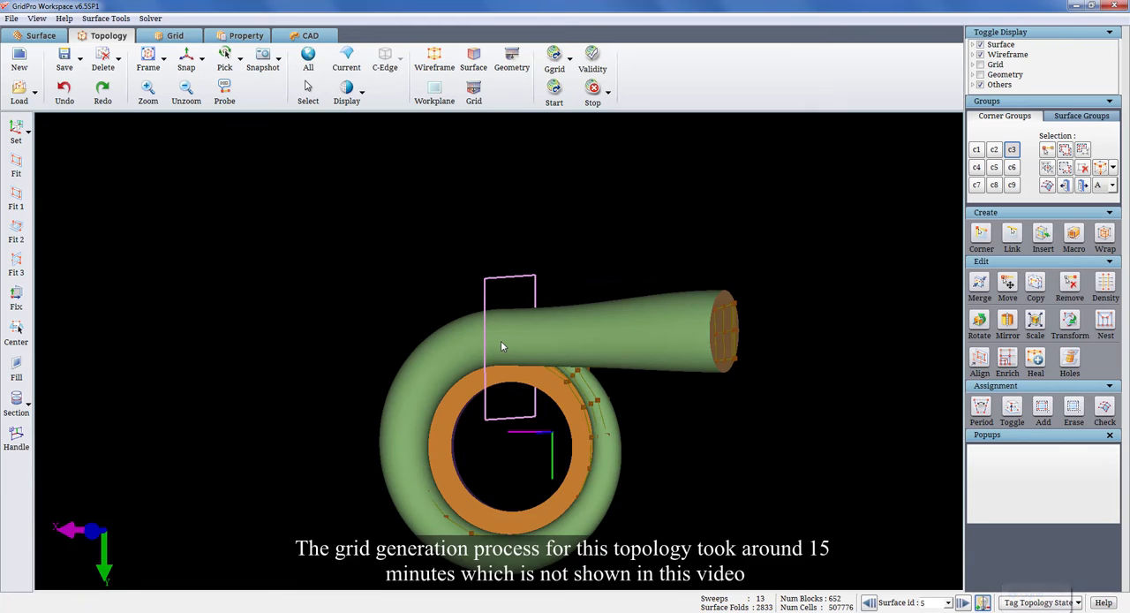
click(175, 35)
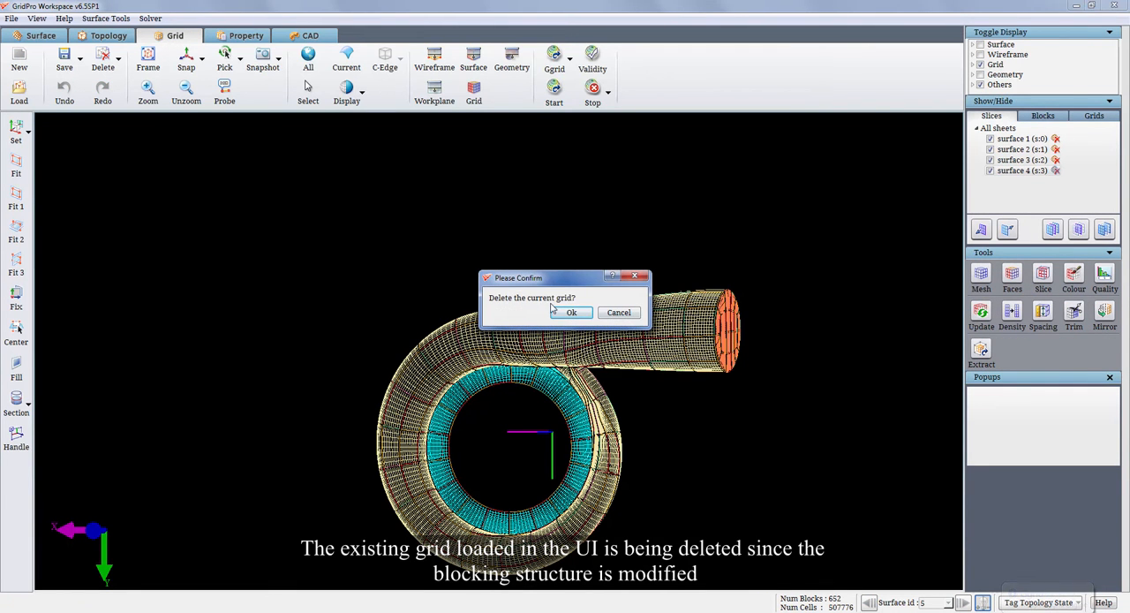
Step: Discard the old grid, load the new grid file with its surface sheets and show it as blocks
click(572, 311)
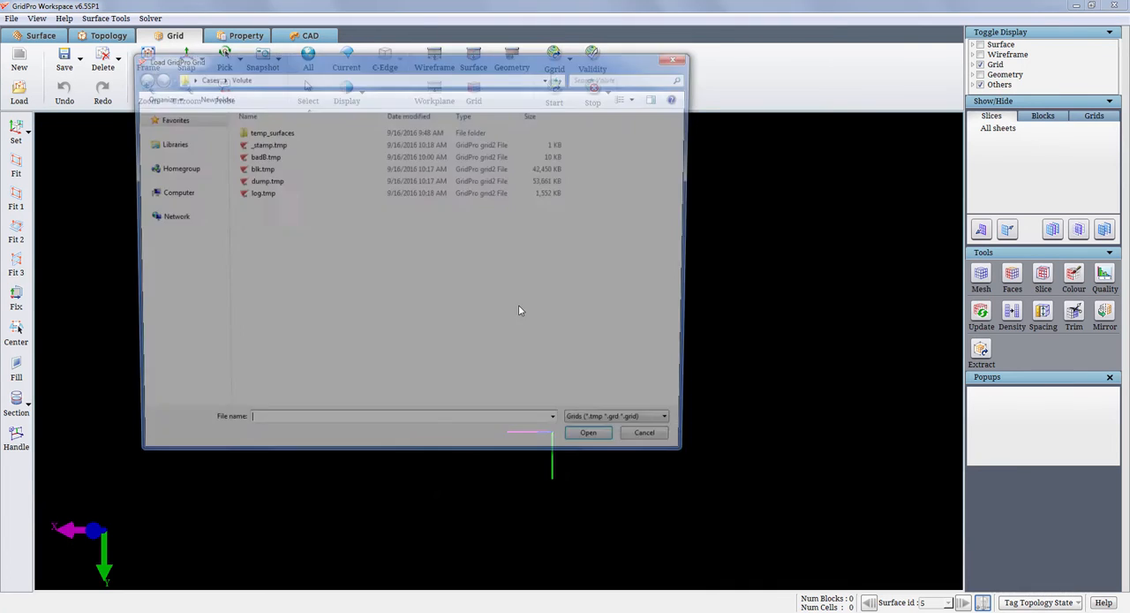
click(588, 431)
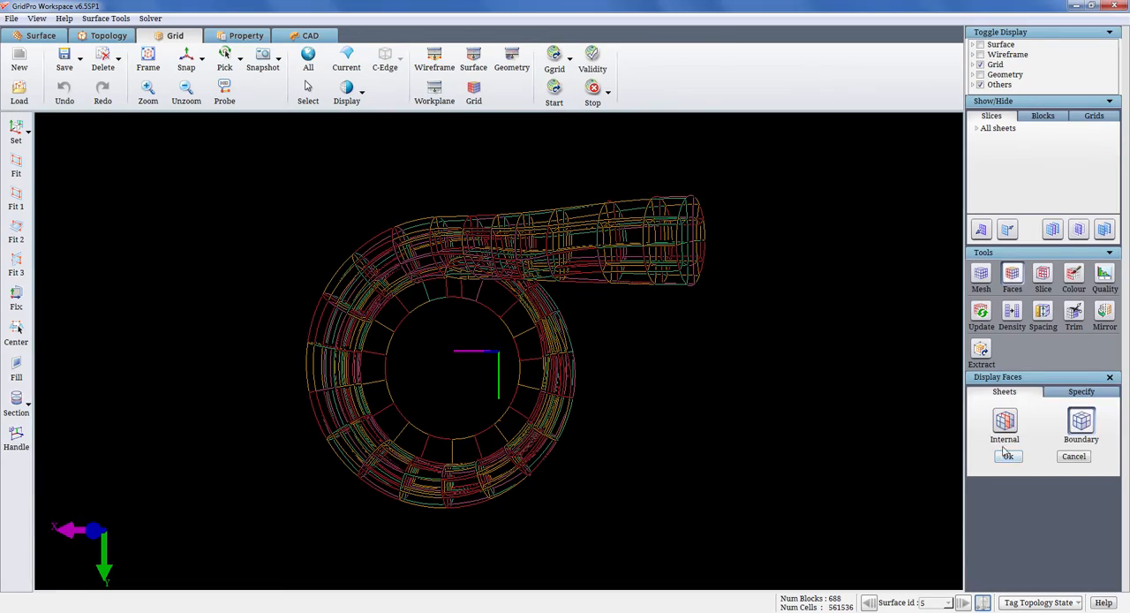
click(1006, 456)
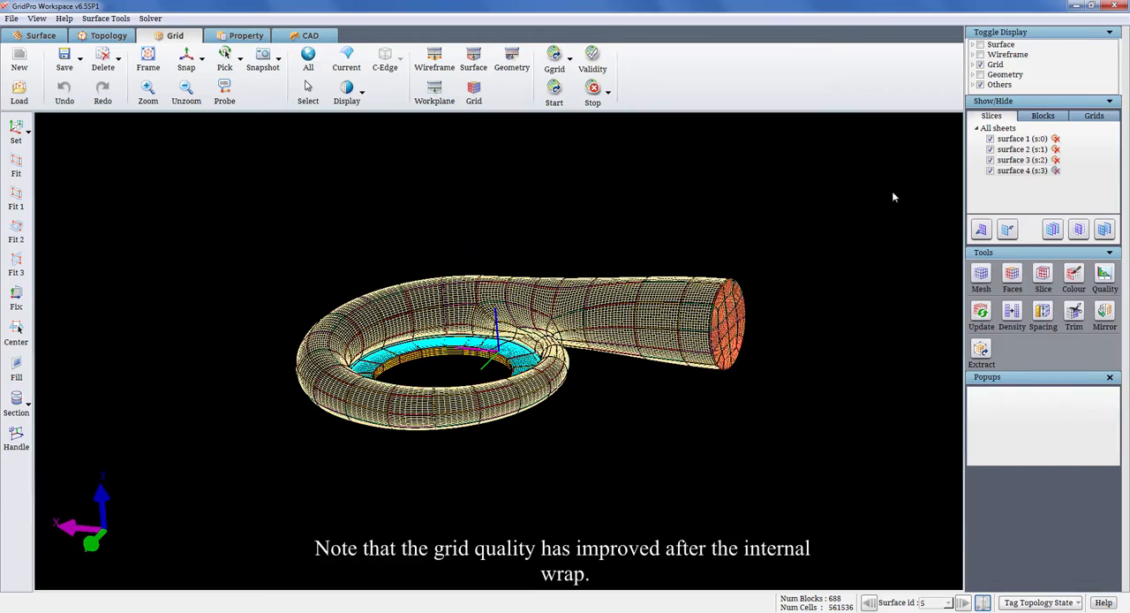
click(1042, 117)
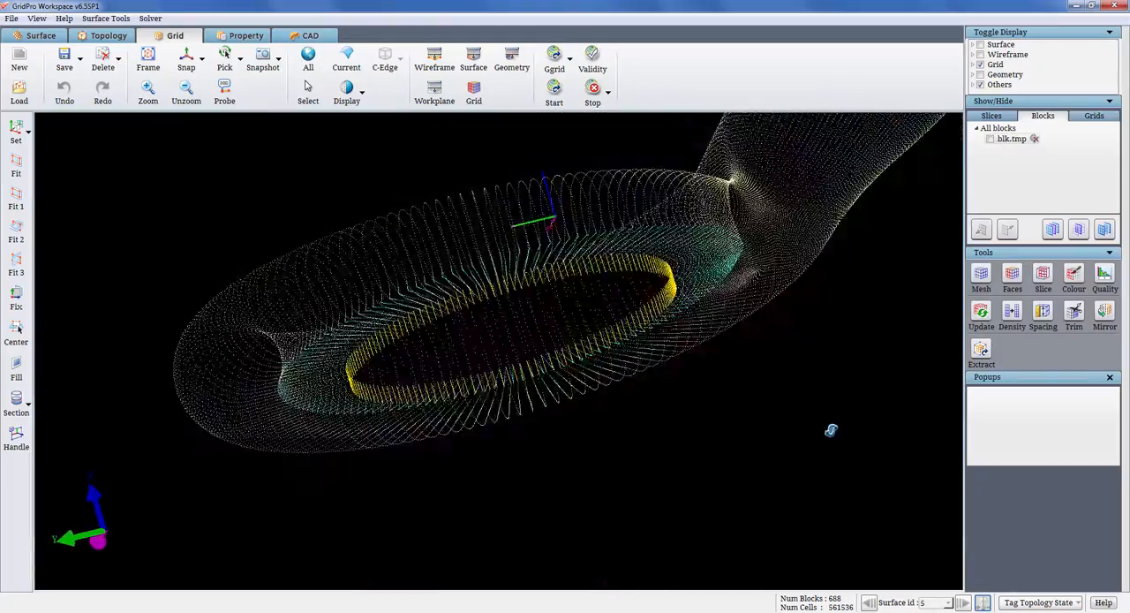
Step: Inspect the tongue region, hiding the block view and showing the cross-sectional grid sheet
drag(830, 431, 838, 230)
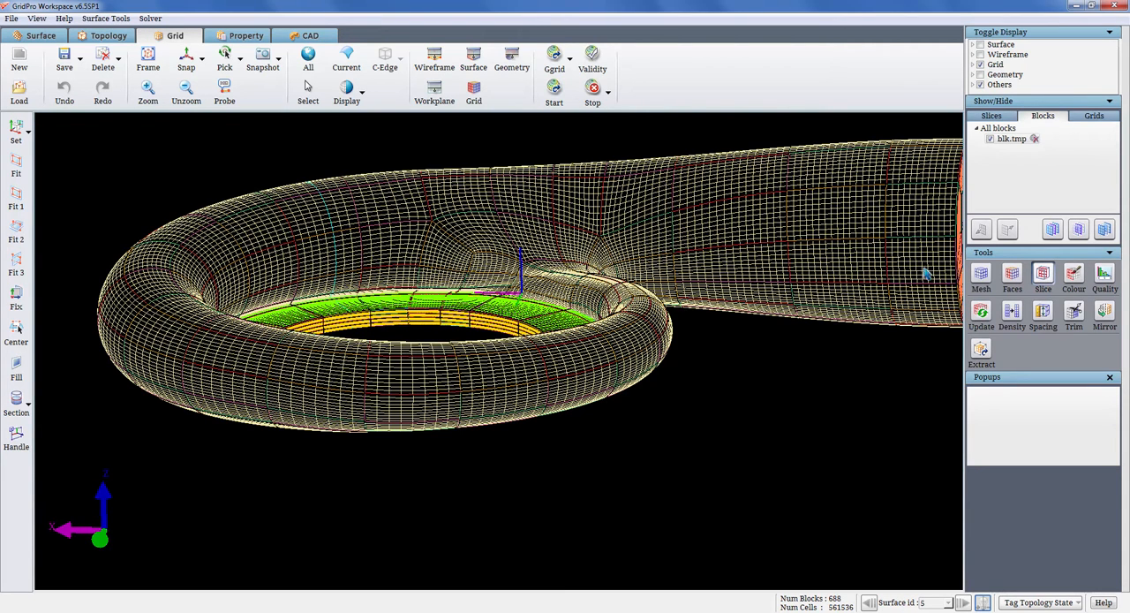
click(989, 138)
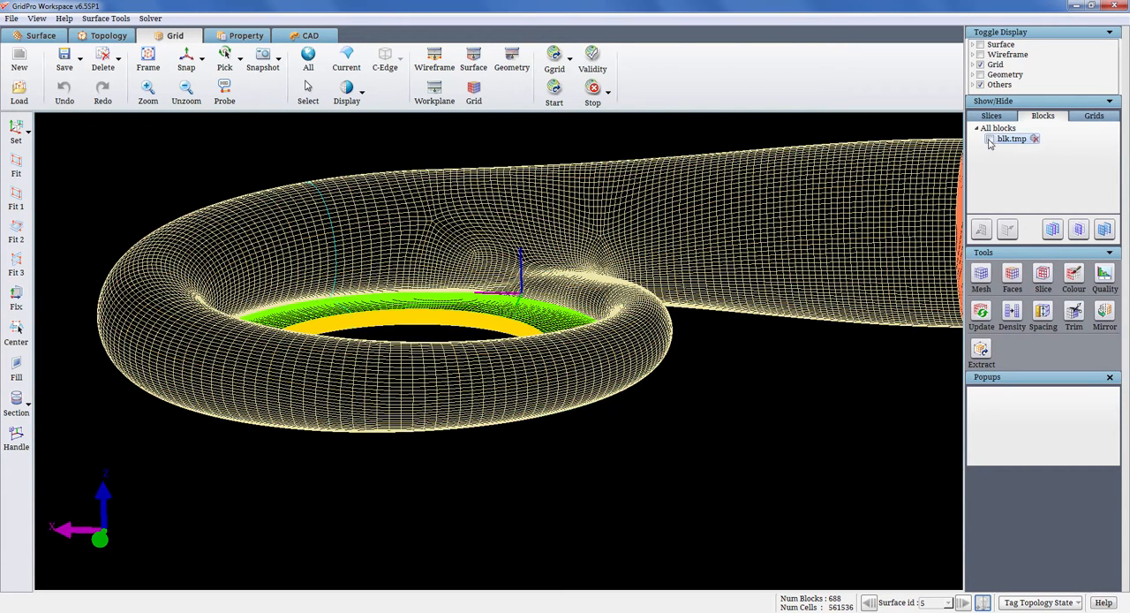
click(991, 116)
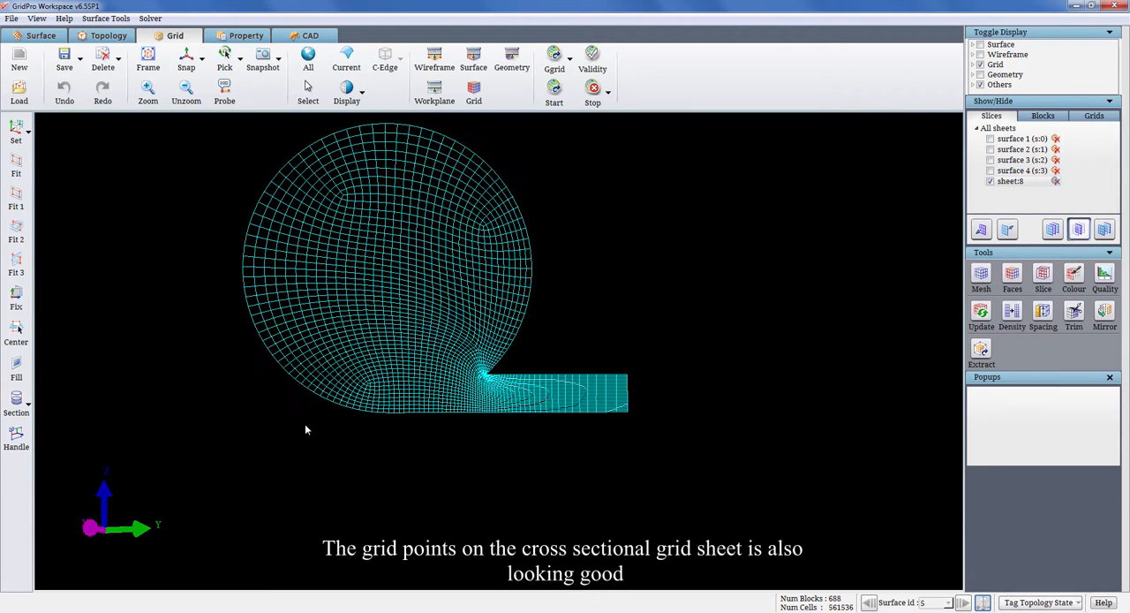
mouse_move(749, 403)
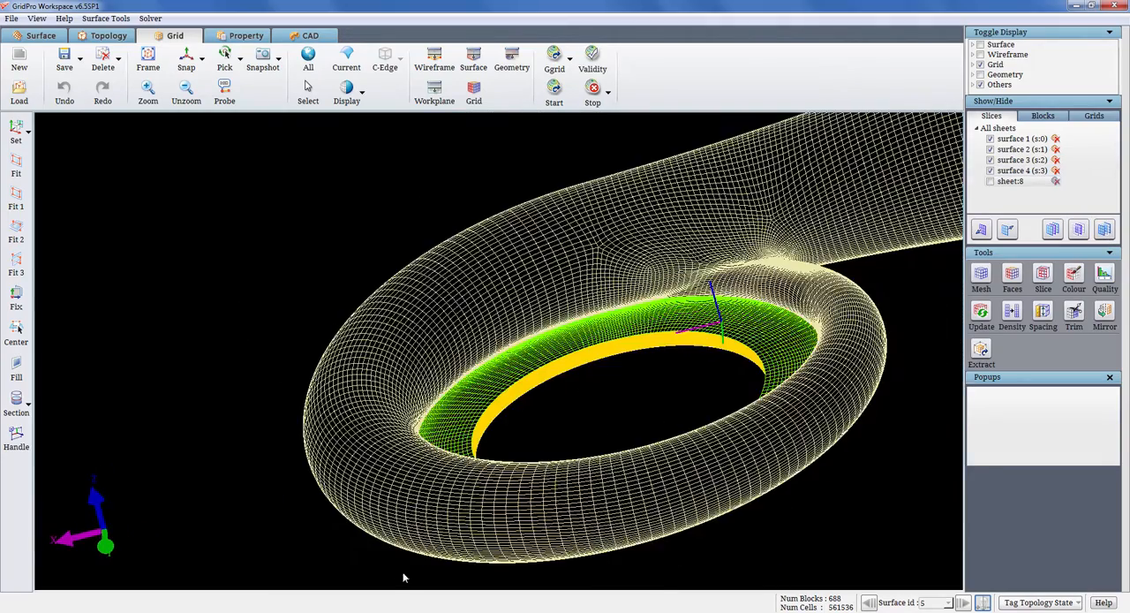
Step: Evaluate grid quality: zero volume folds, worst skew 0.836808, maximum aspect ratio 235.122
click(1106, 279)
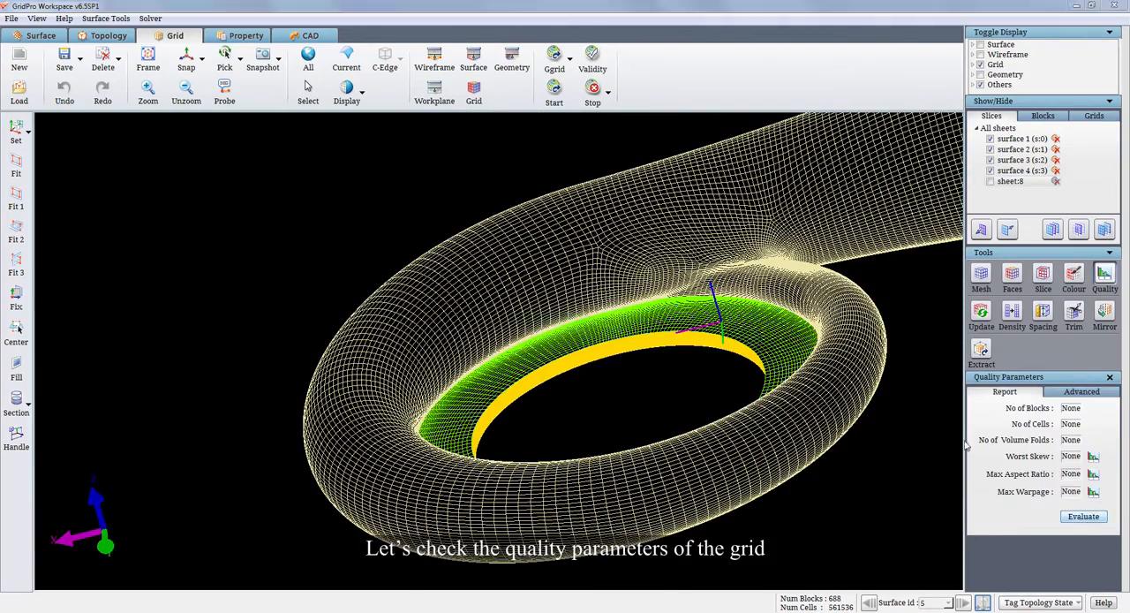
click(1084, 516)
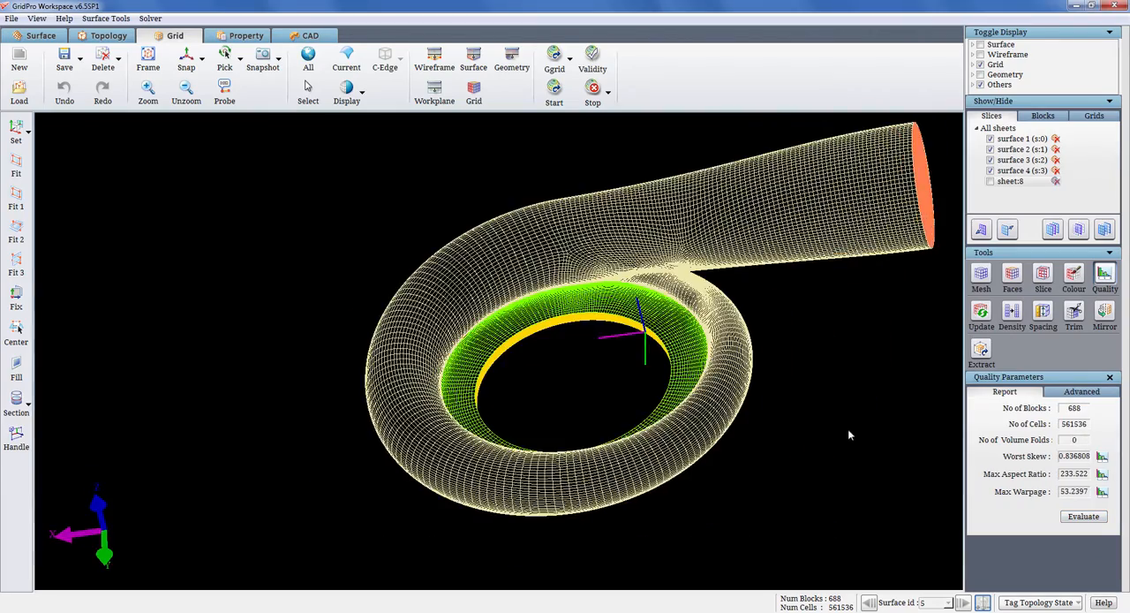